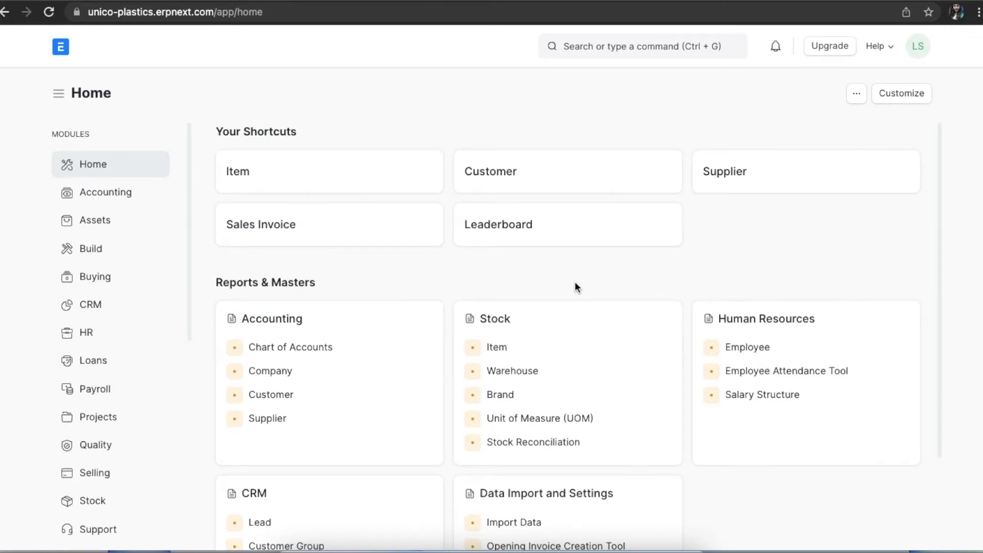
# Go from Home into the Buying module and bring up the Supplier list
pyautogui.click(97, 277)
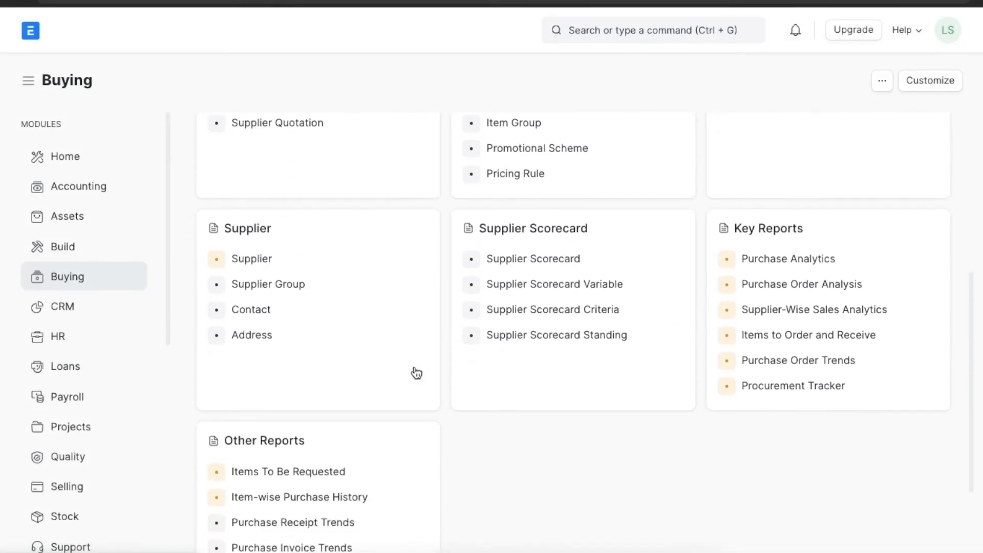
pyautogui.scroll(-3)
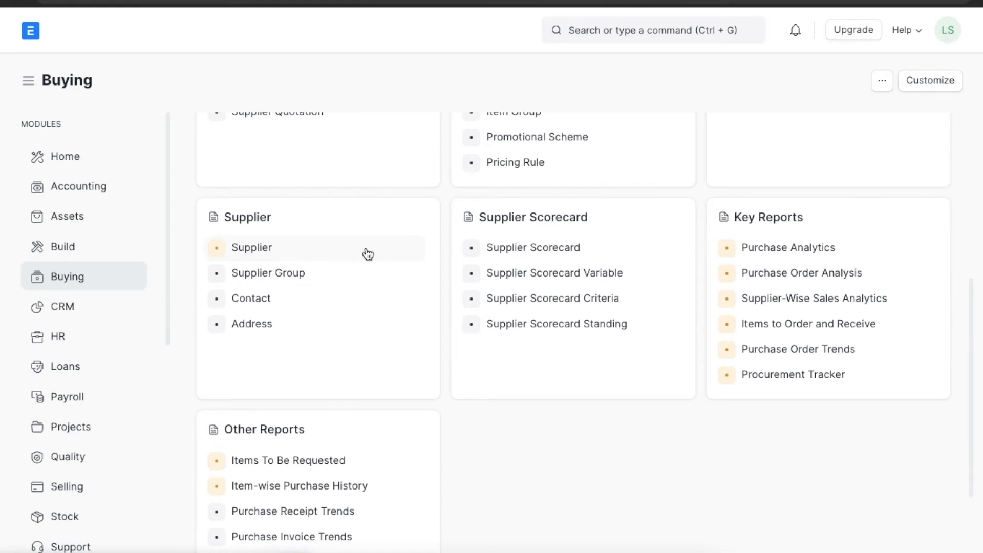
pyautogui.click(252, 247)
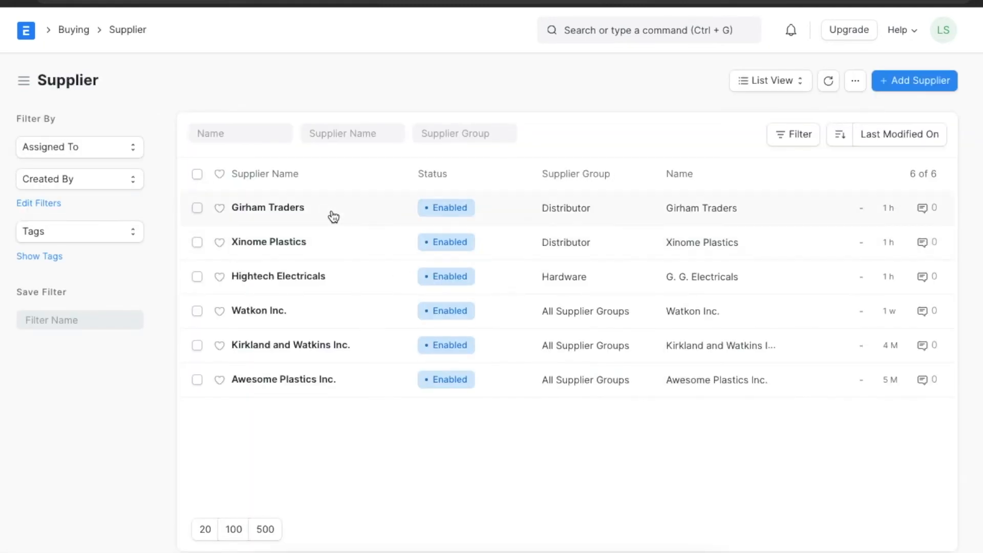
pyautogui.moveTo(333, 418)
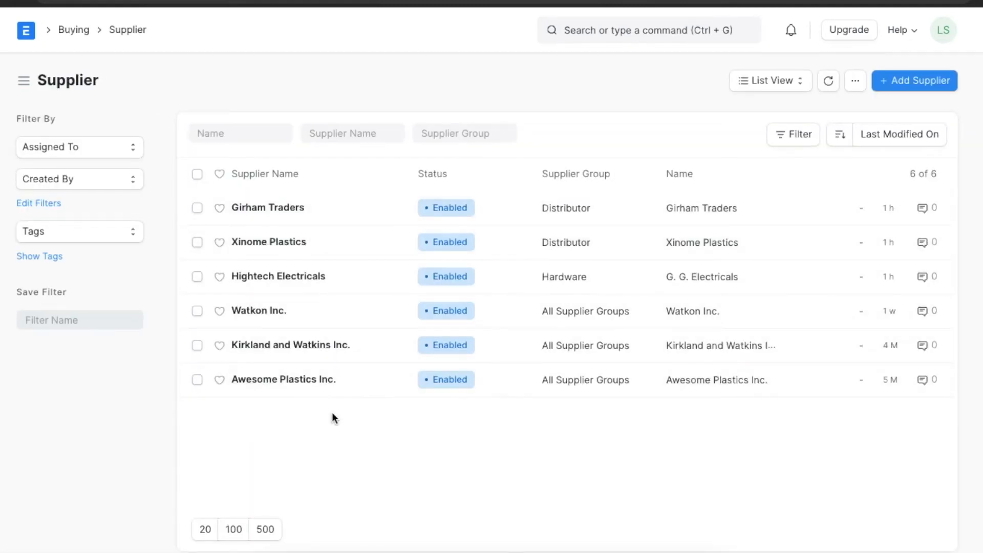
# Start a new supplier in the full-page form with supplier group Hardware
pyautogui.click(914, 80)
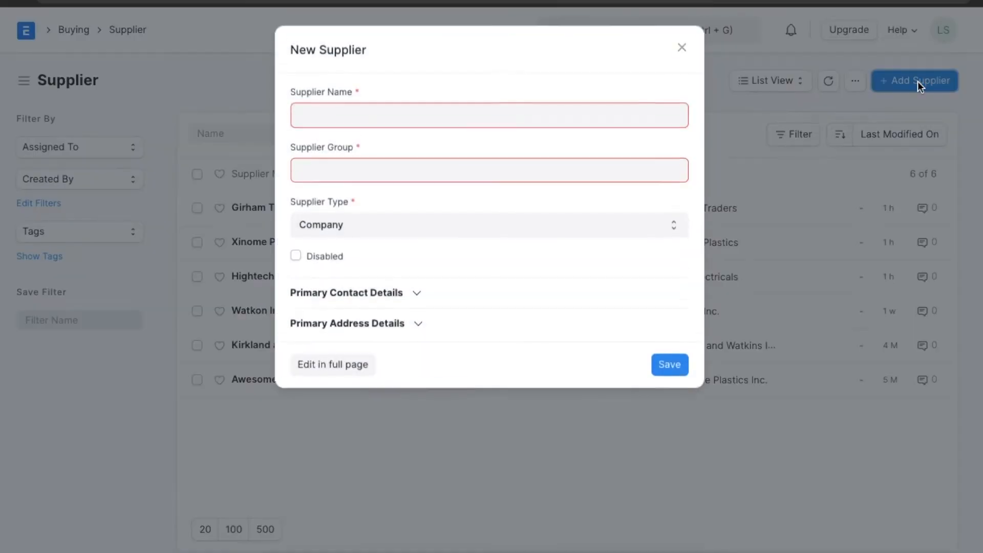
pyautogui.click(333, 365)
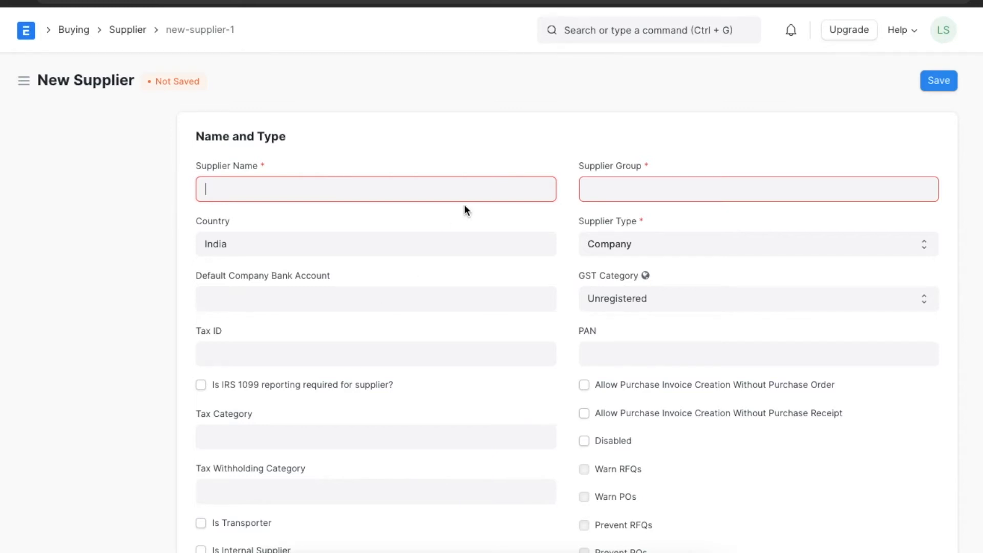
pyautogui.click(758, 188)
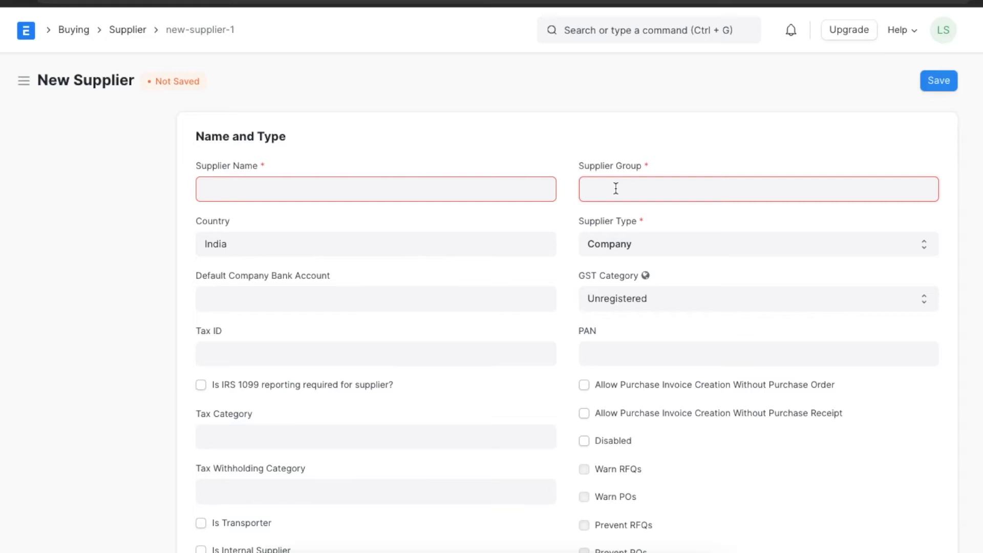
pyautogui.click(758, 189)
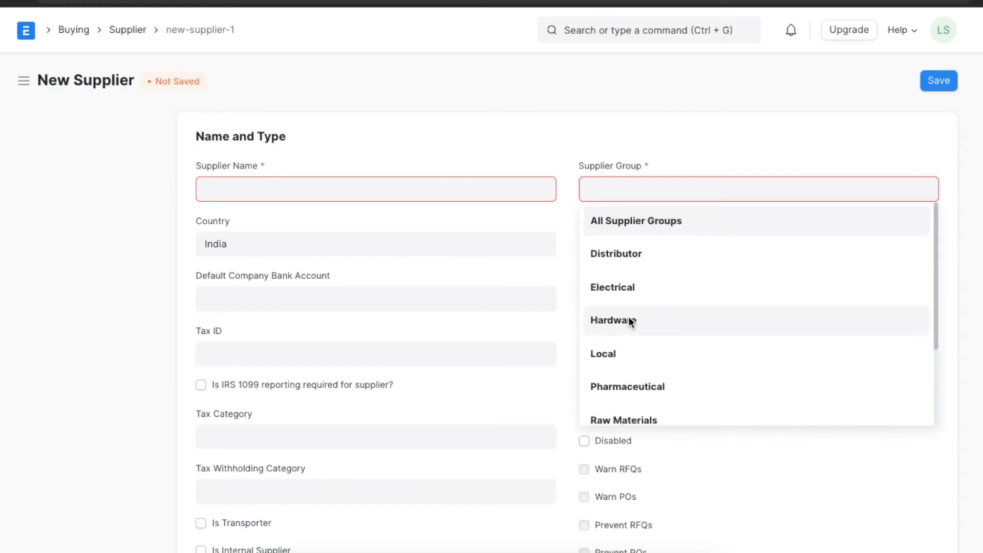
pyautogui.click(612, 321)
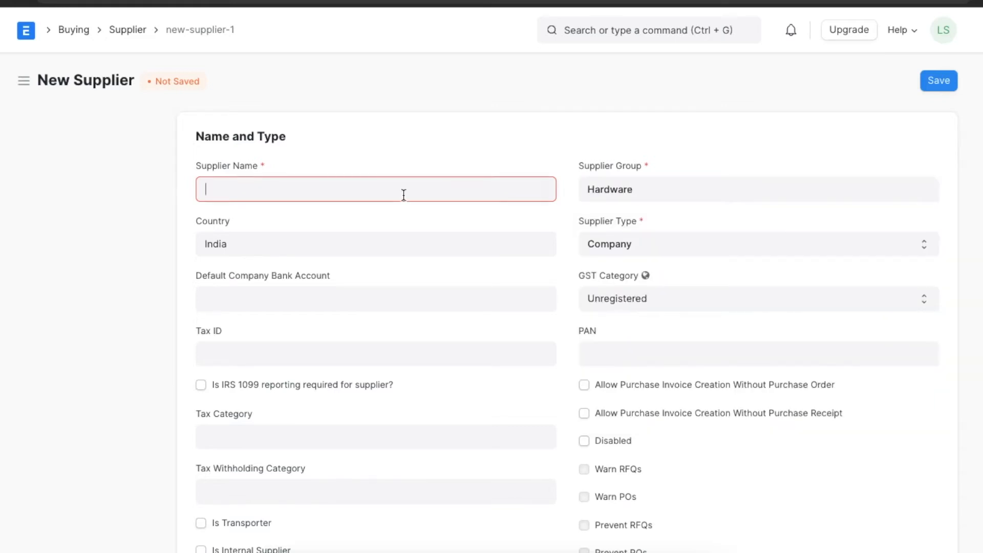
# Name the supplier G.G. Electricals, set country United States and keep type Company
pyautogui.write('G.')
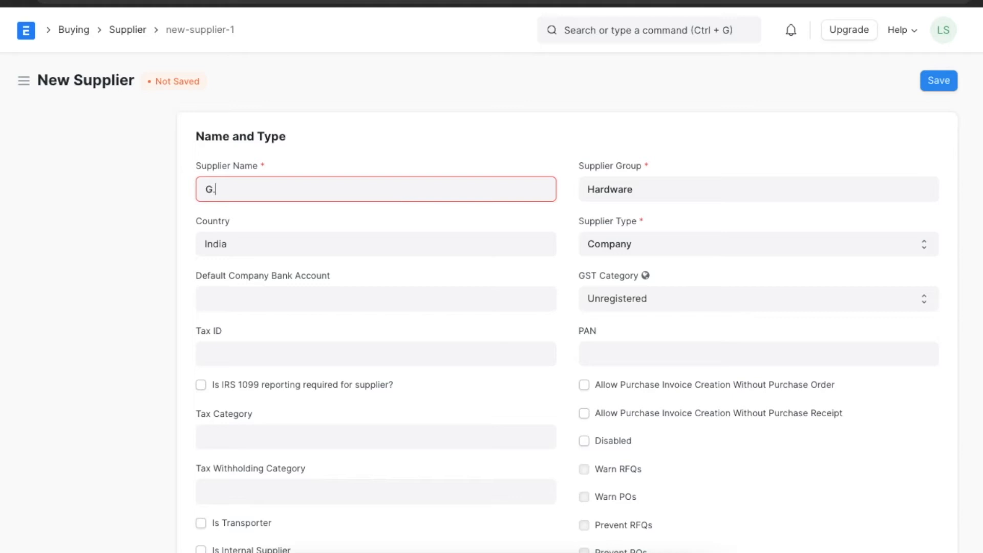
pyautogui.write('G.G. Electr')
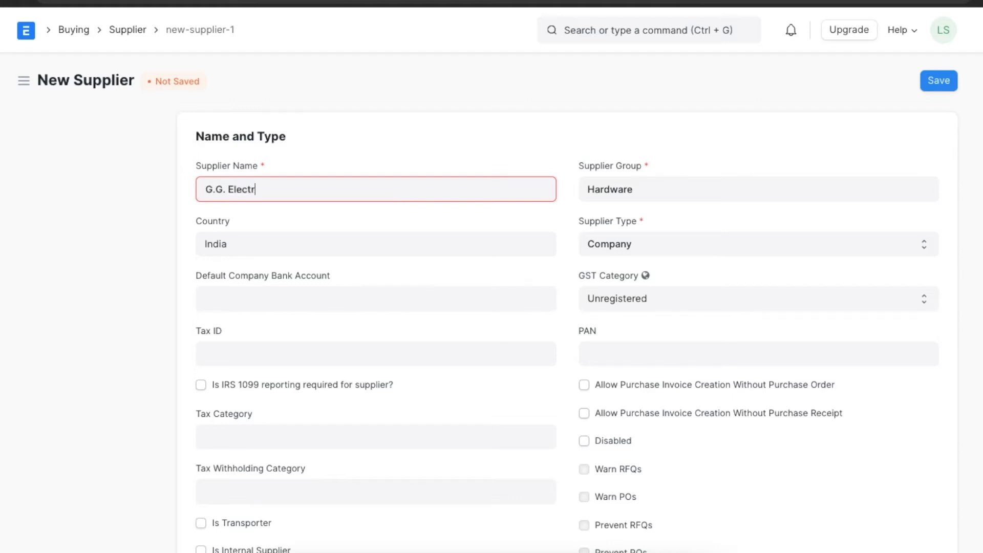
pyautogui.write('icals')
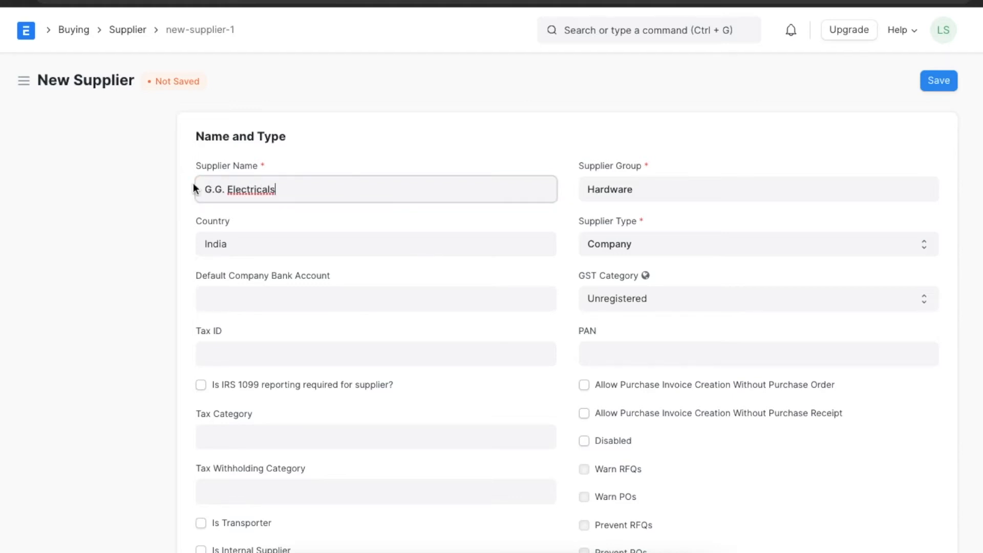
pyautogui.write('united States')
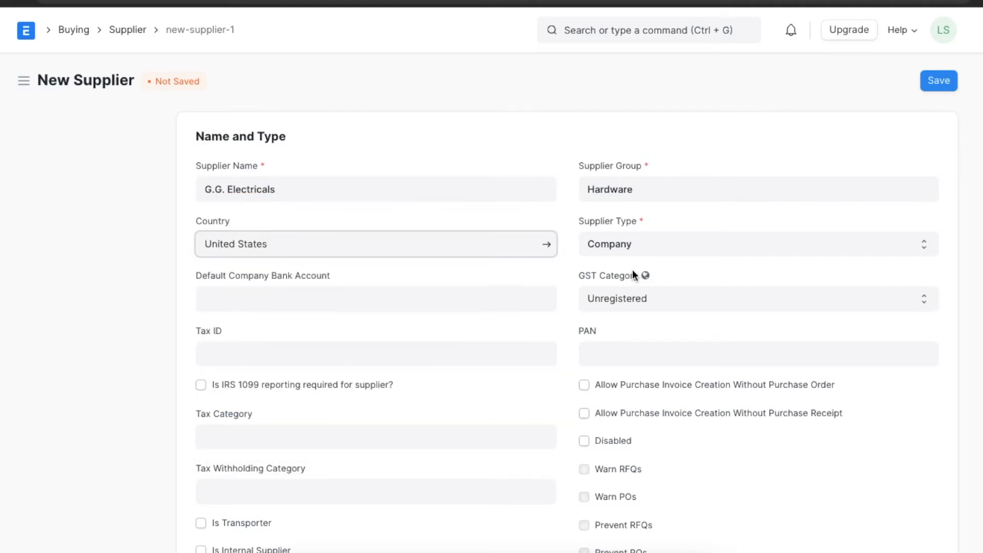
pyautogui.click(756, 243)
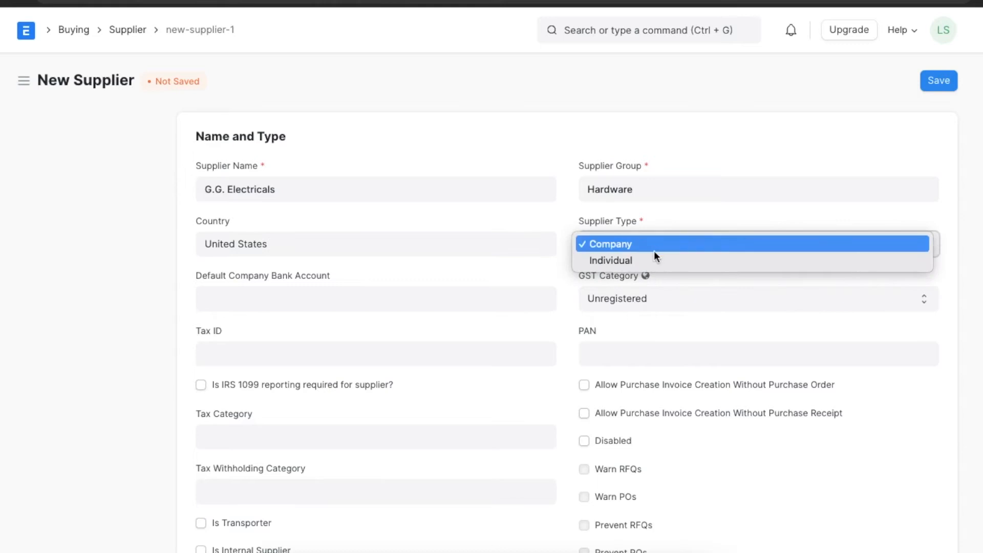
pyautogui.click(608, 244)
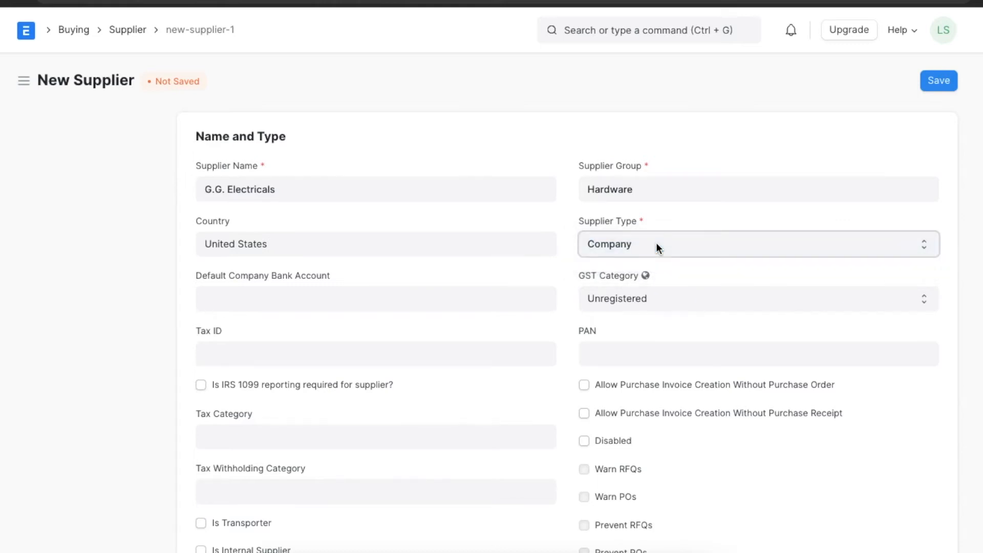
pyautogui.scroll(-3)
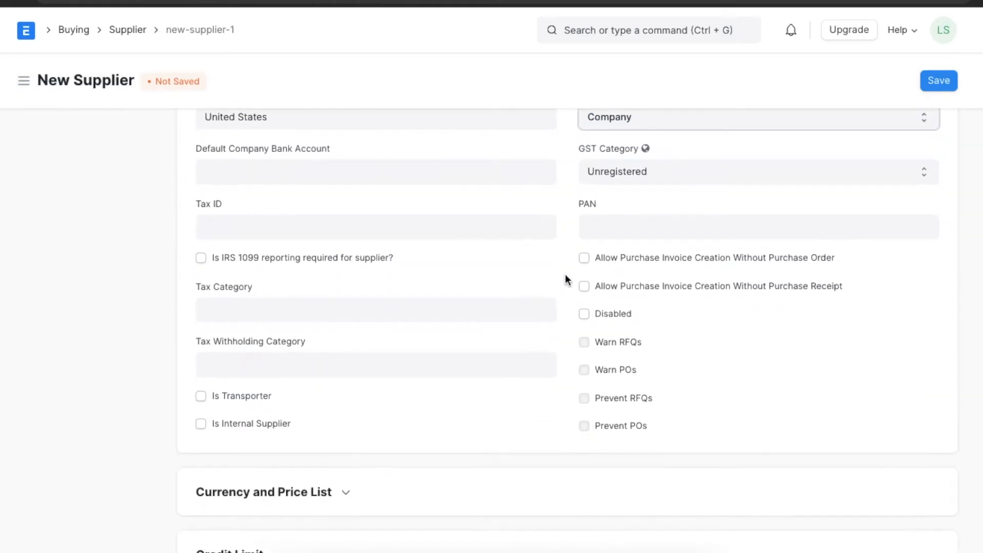
pyautogui.click(375, 172)
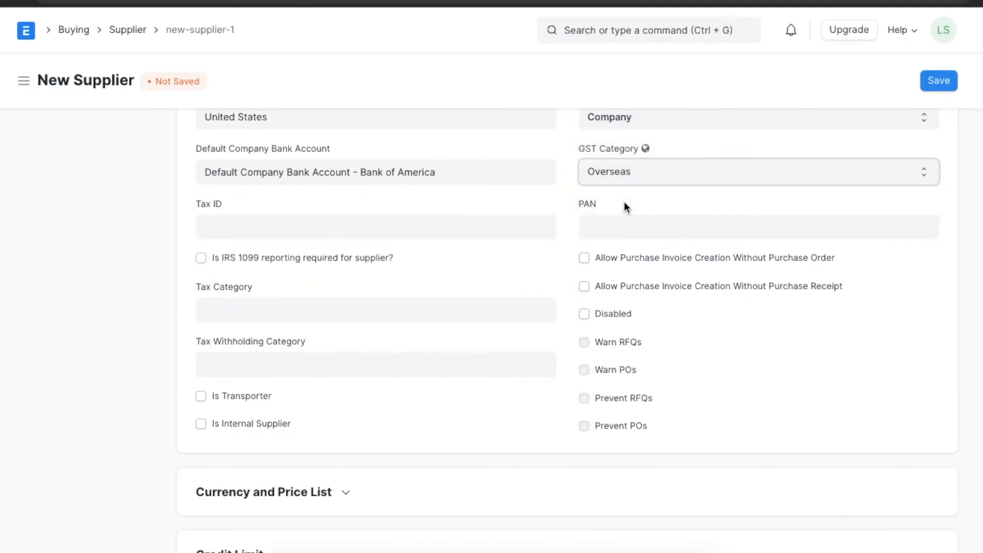
pyautogui.scroll(-3)
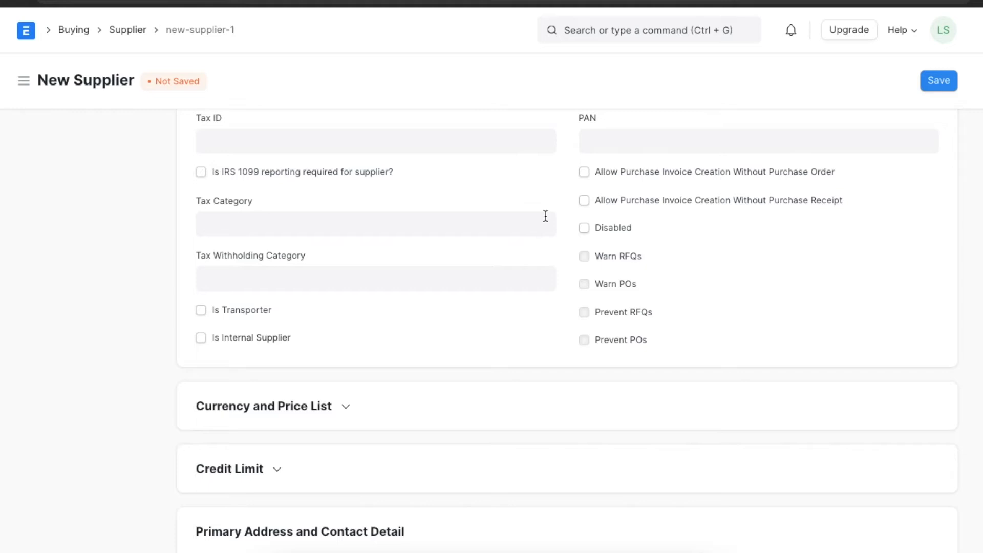
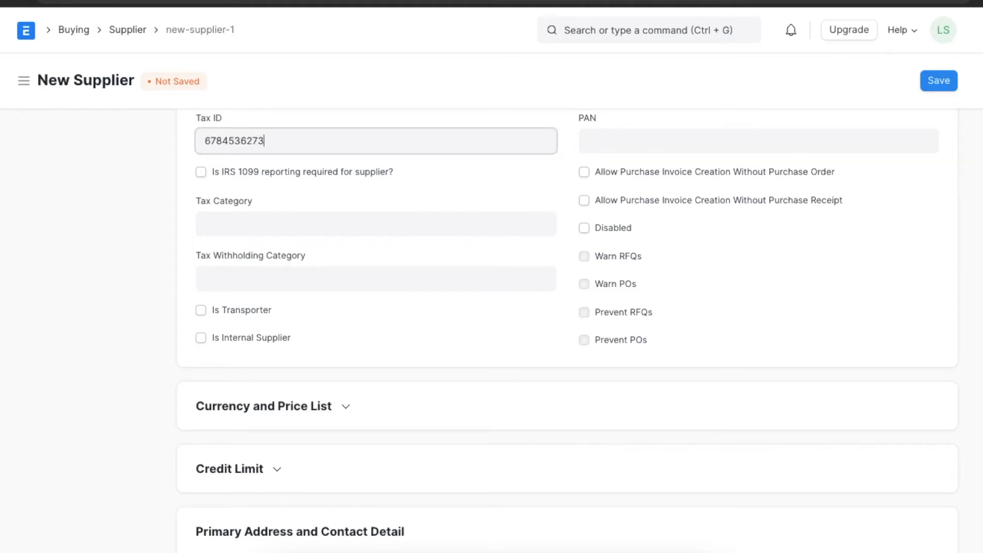
pyautogui.click(758, 141)
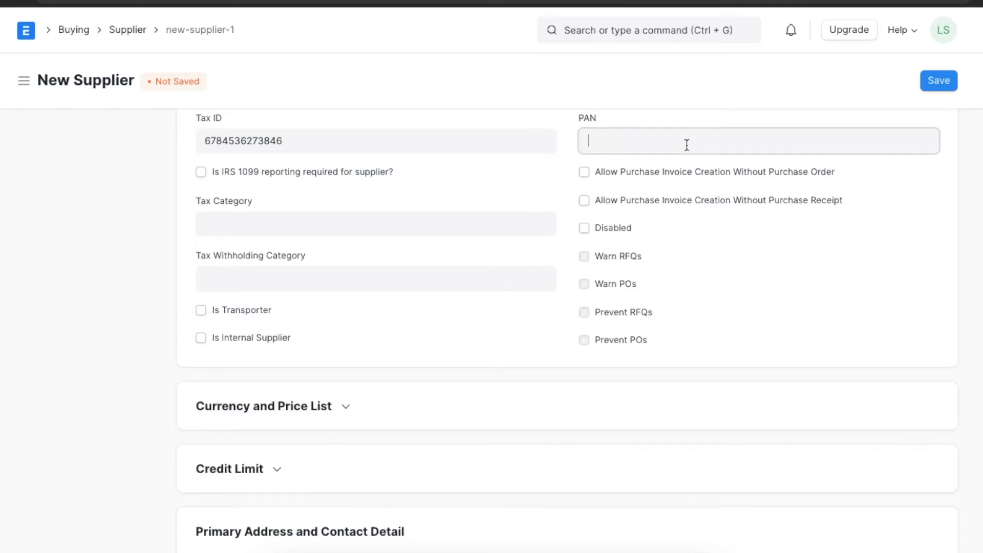
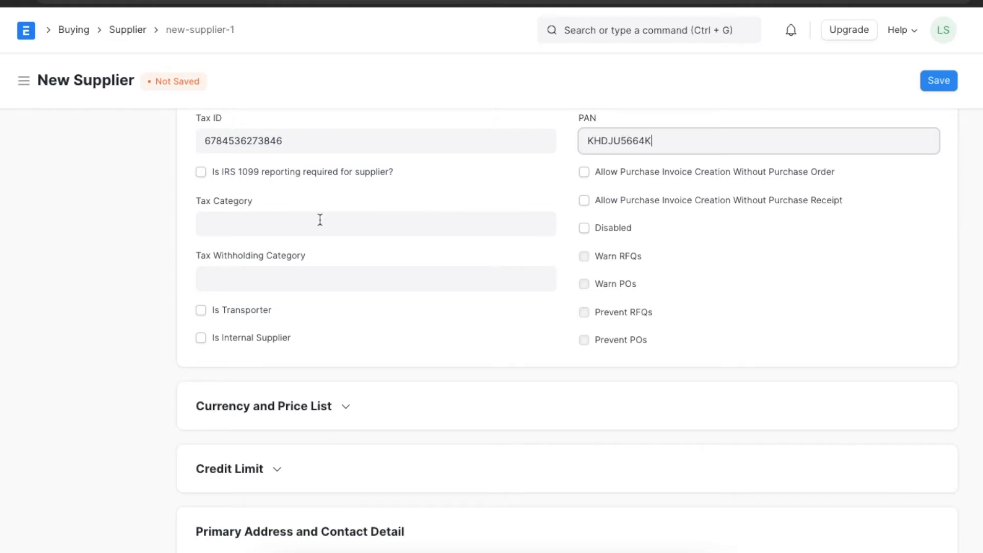
pyautogui.click(375, 224)
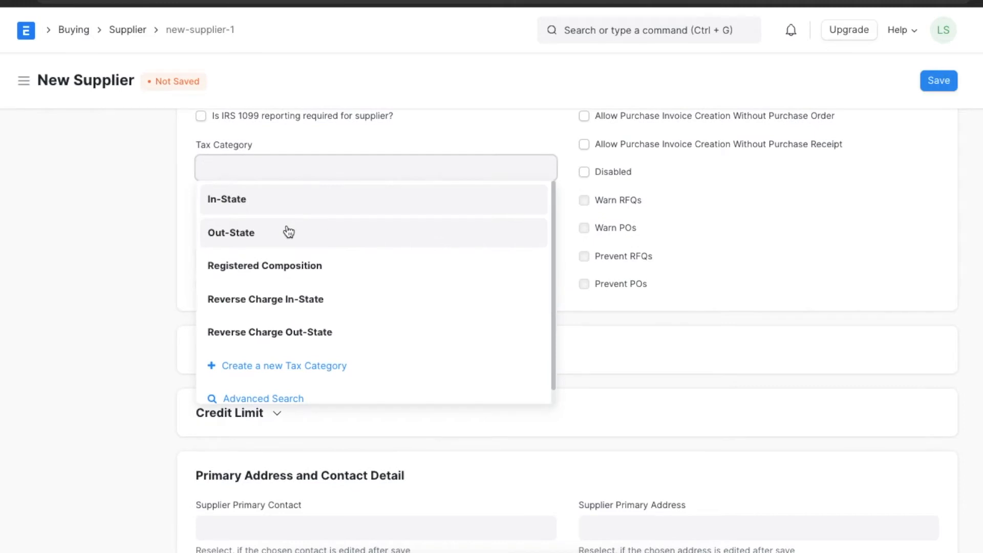
pyautogui.click(227, 199)
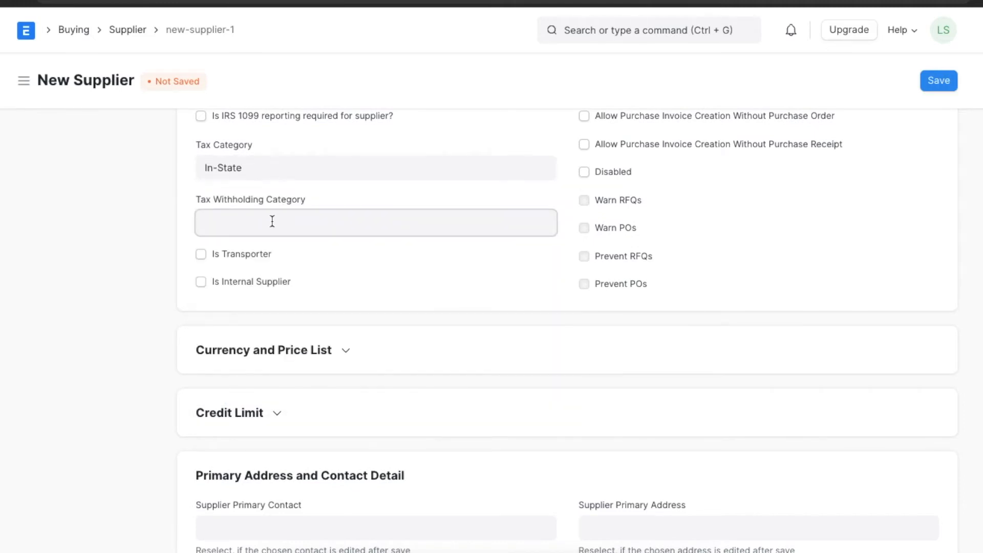
pyautogui.write('TDS - 194H - Company')
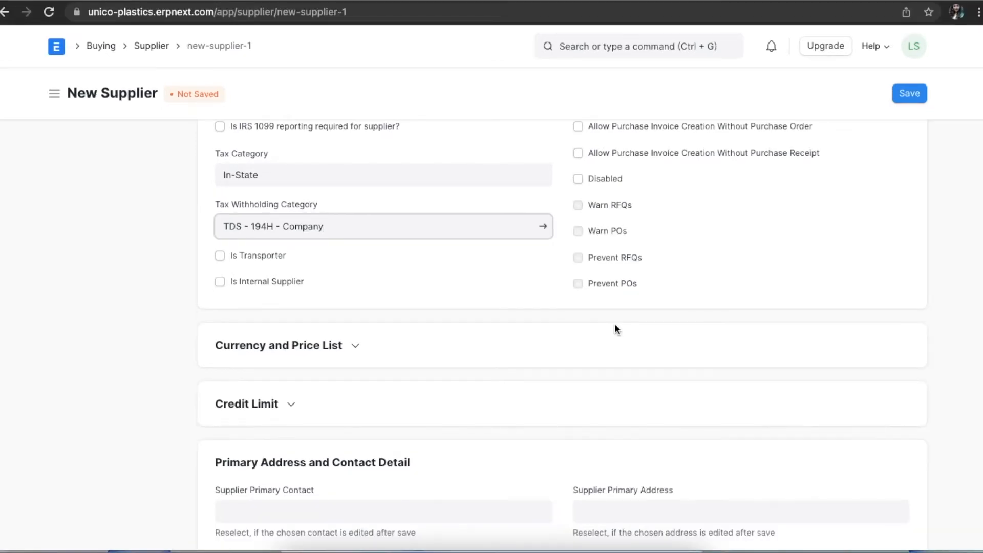
# Allow purchase invoice creation without a purchase order for this supplier
pyautogui.scroll(-3)
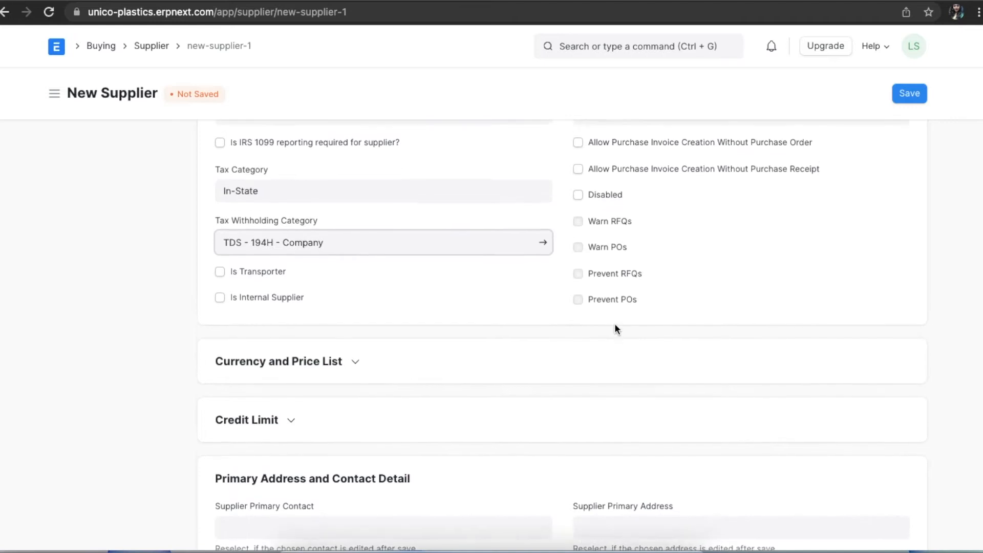
pyautogui.scroll(-3)
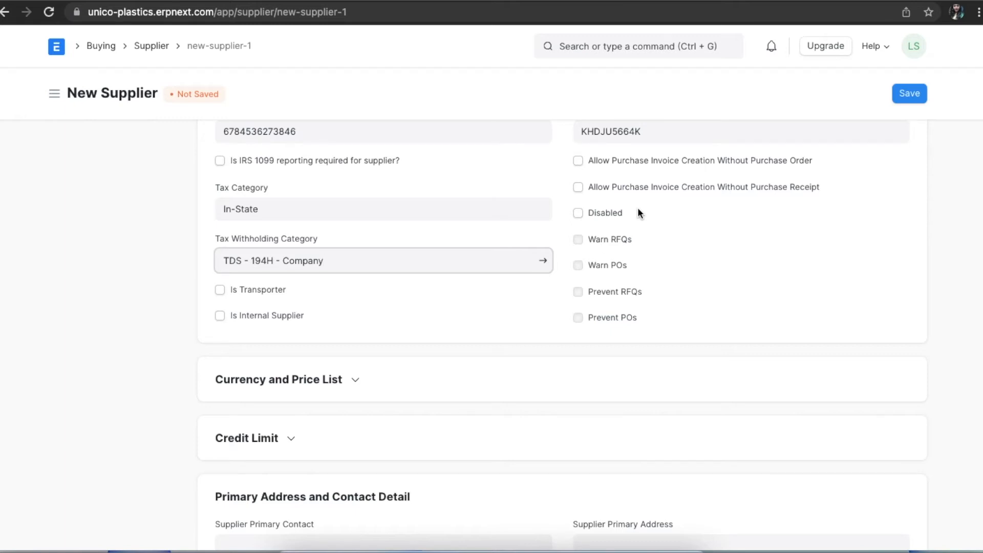
pyautogui.click(578, 161)
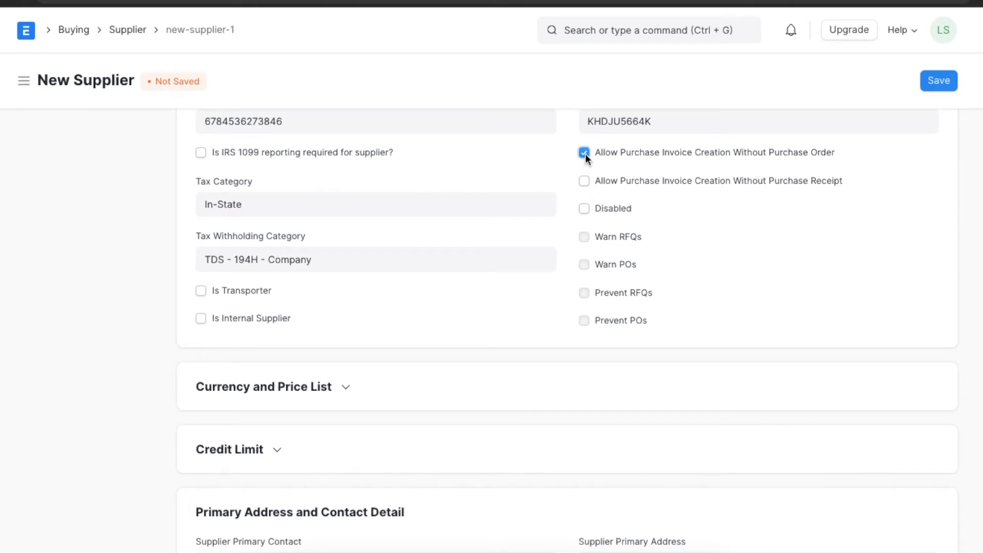
pyautogui.moveTo(568, 157)
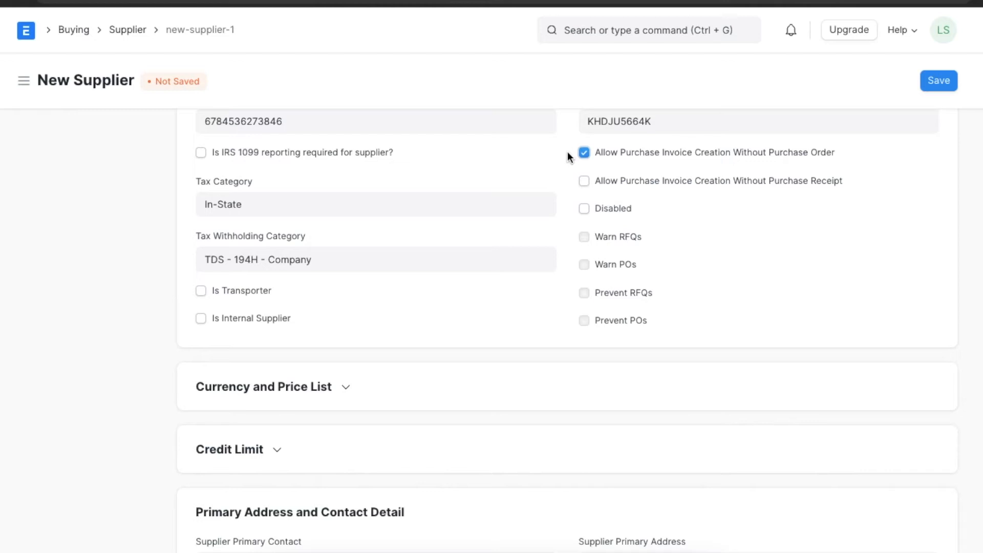
pyautogui.moveTo(571, 175)
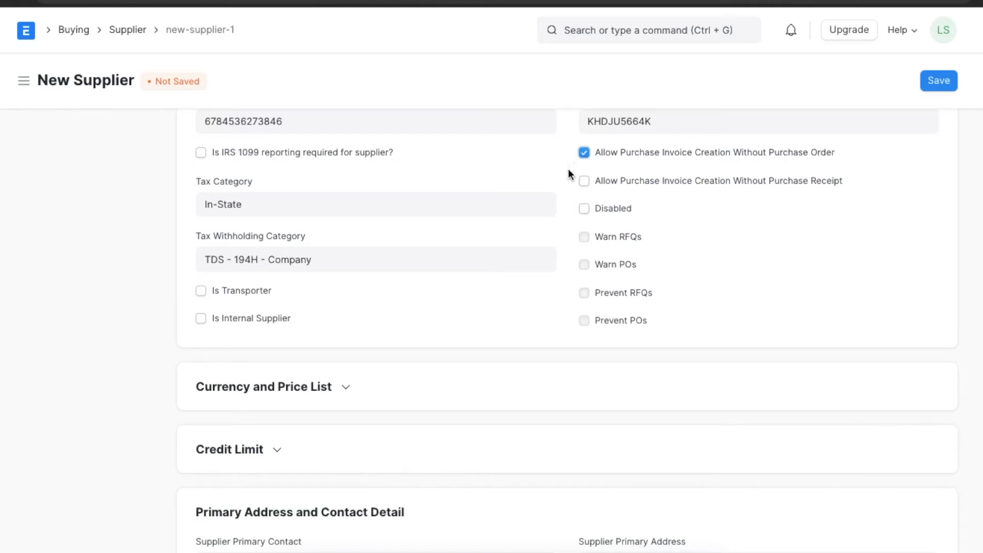
pyautogui.moveTo(587, 195)
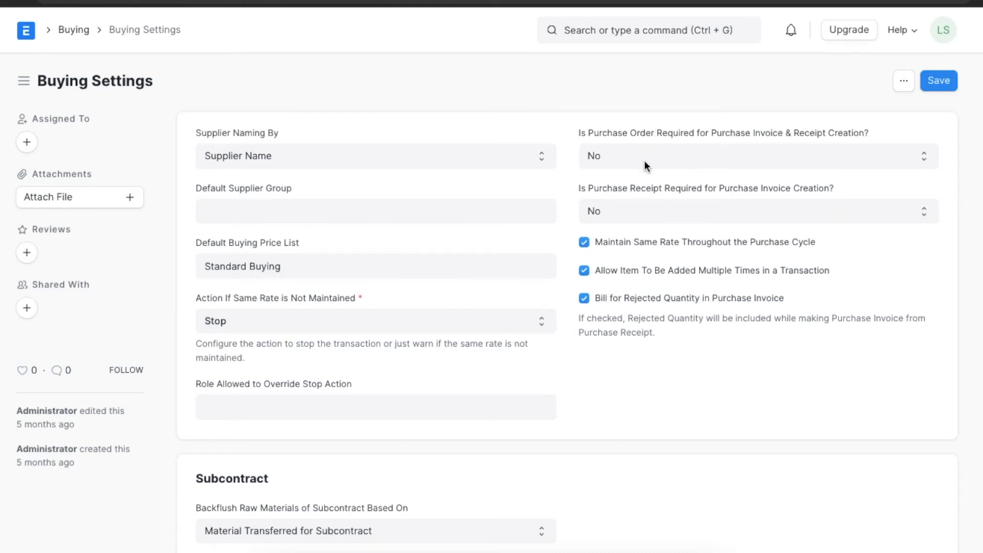
# In Buying Settings require both purchase order and purchase receipt for invoicing, and save
pyautogui.click(757, 156)
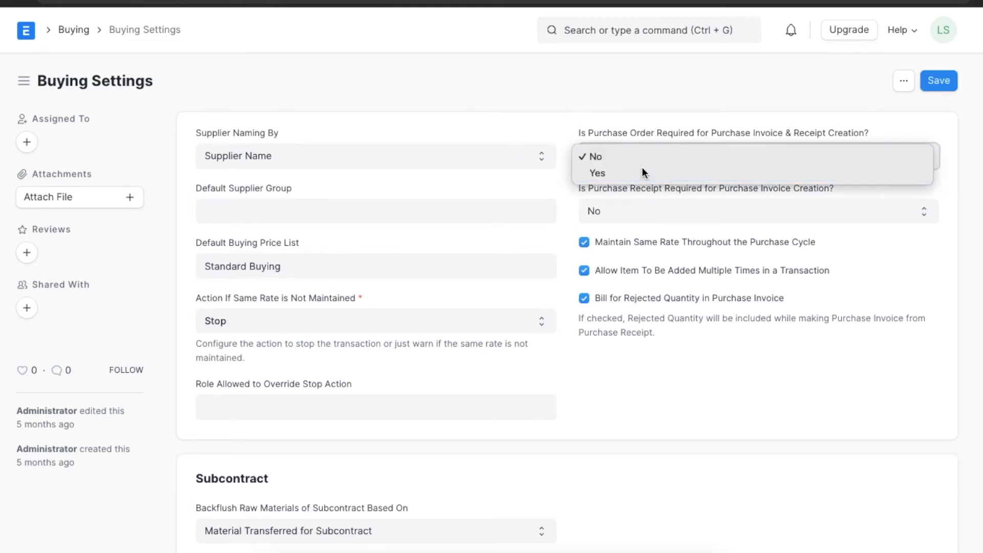
pyautogui.click(597, 173)
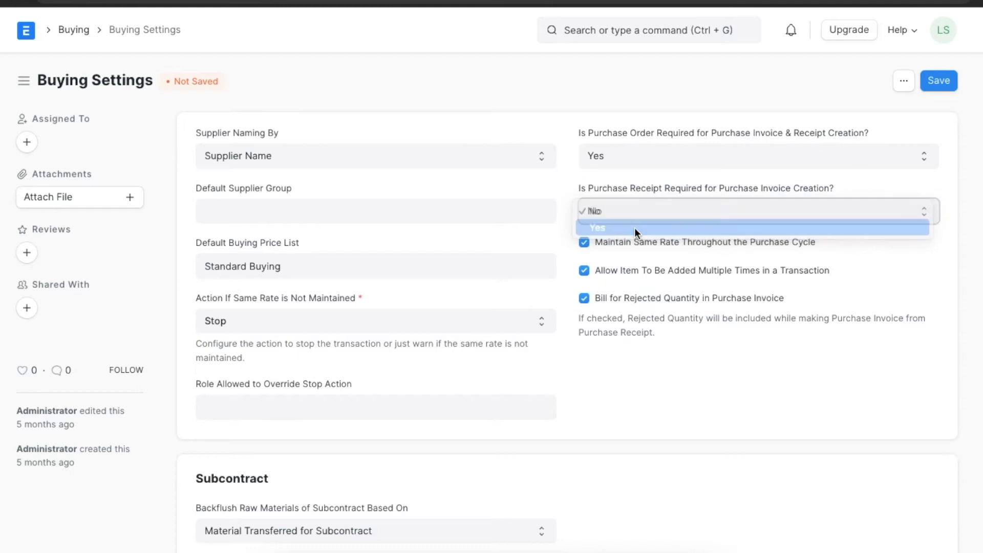
pyautogui.click(596, 227)
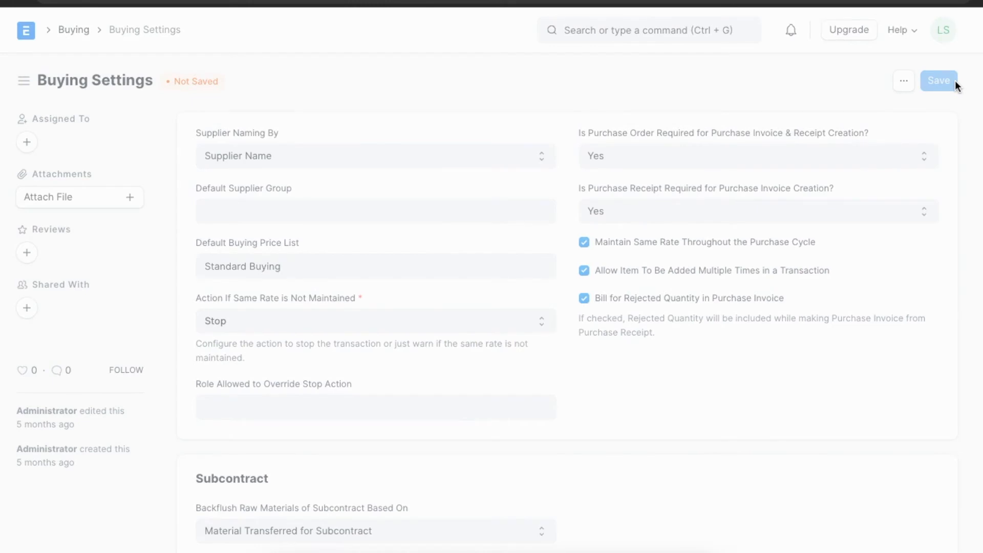
pyautogui.click(939, 80)
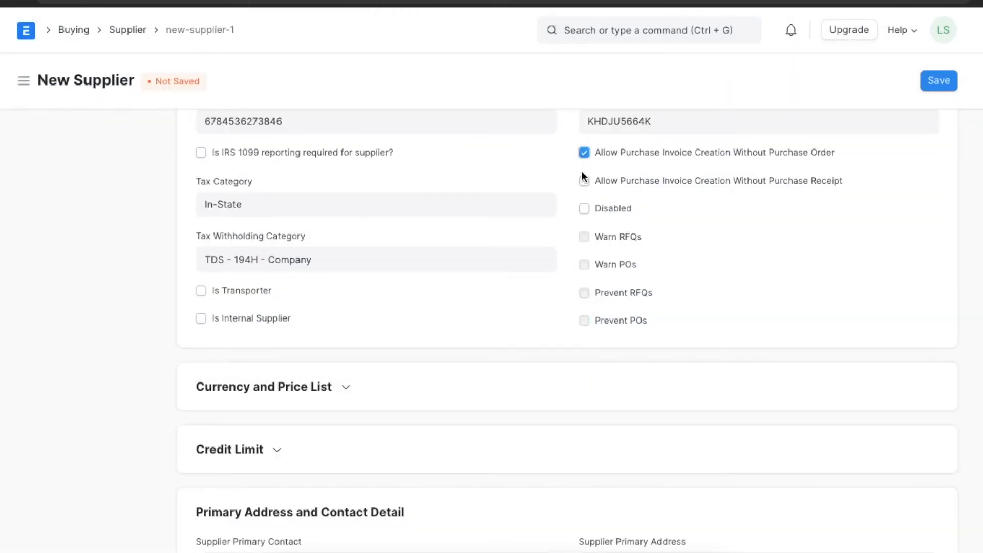
# Leave both invoice-without-purchase-order and invoice-without-receipt options unticked on the supplier
pyautogui.click(584, 181)
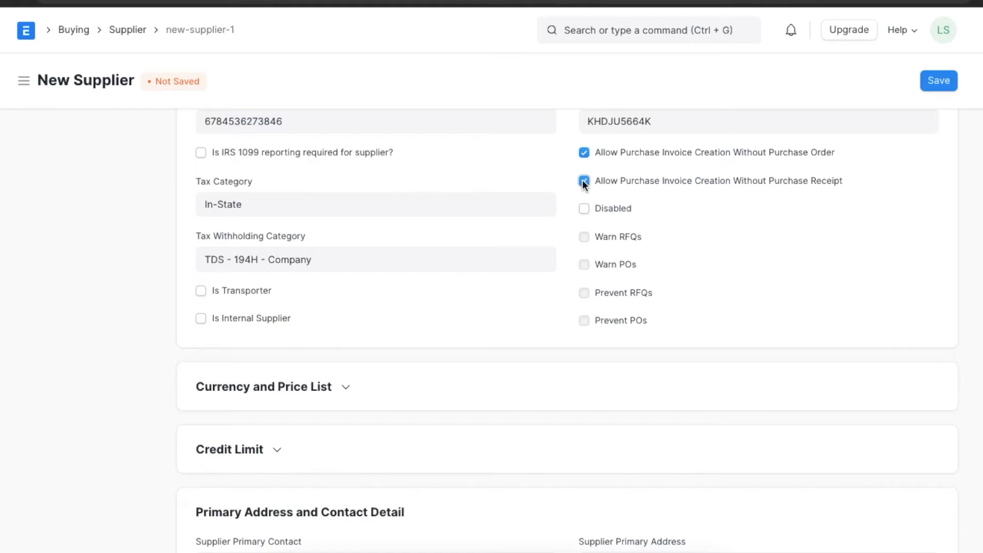
pyautogui.click(583, 180)
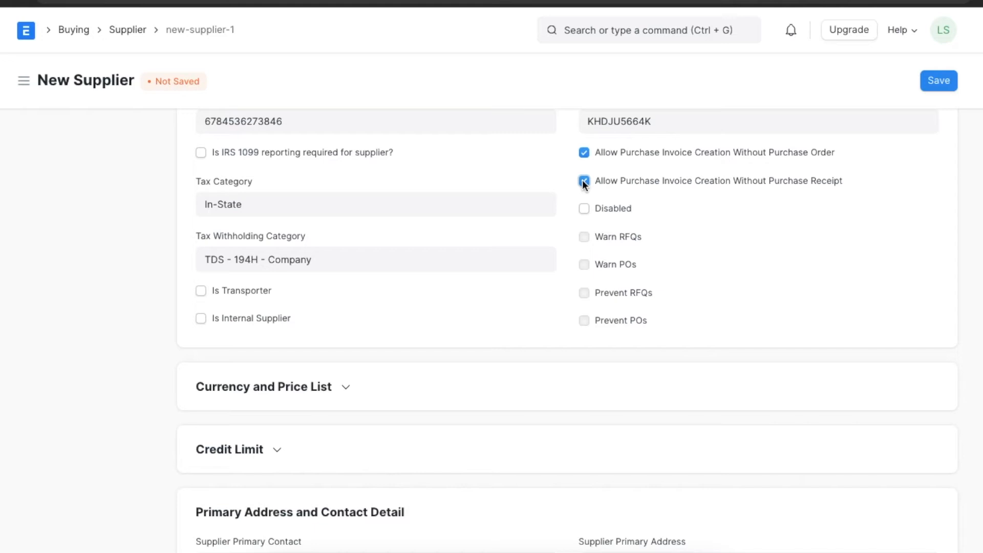
pyautogui.click(584, 180)
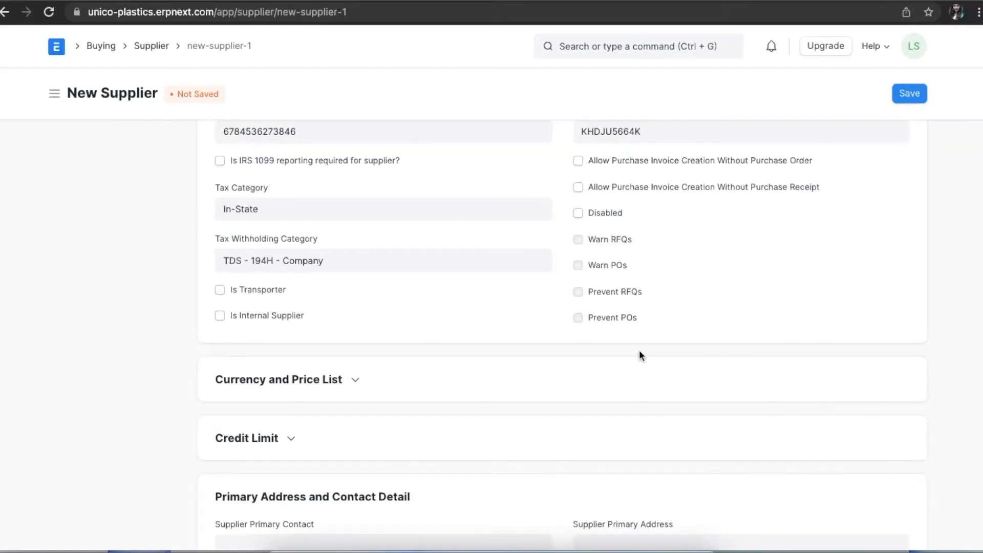
pyautogui.moveTo(623, 328)
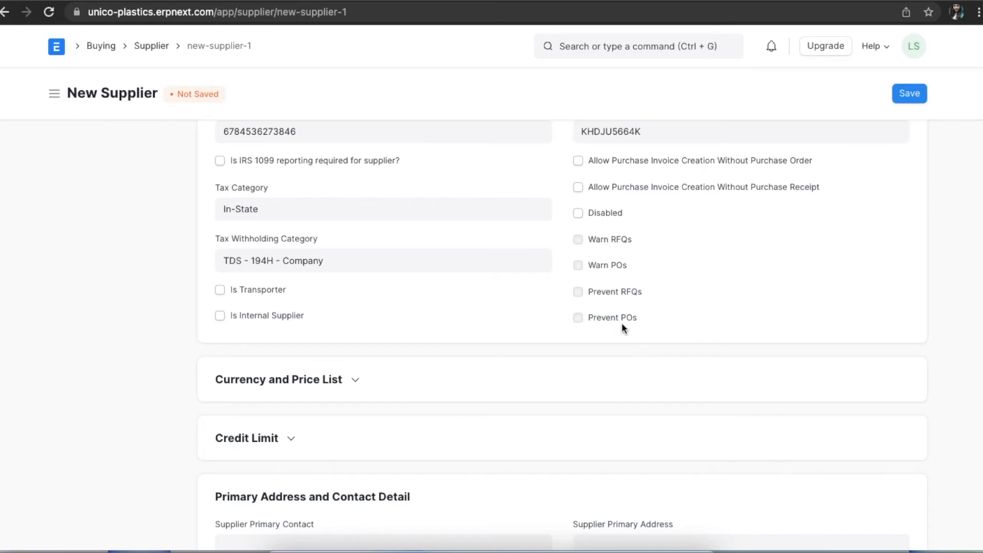
pyautogui.moveTo(570, 298)
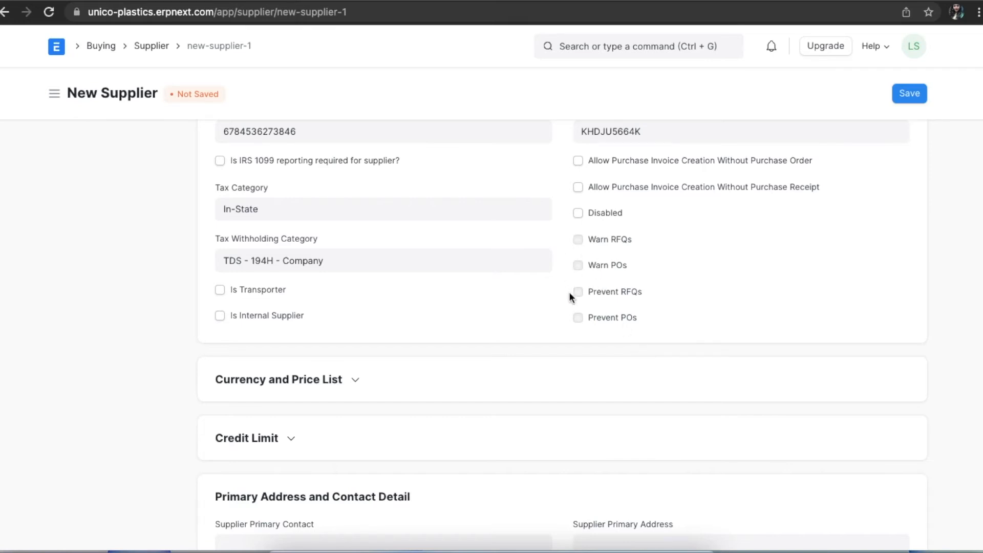
pyautogui.moveTo(571, 322)
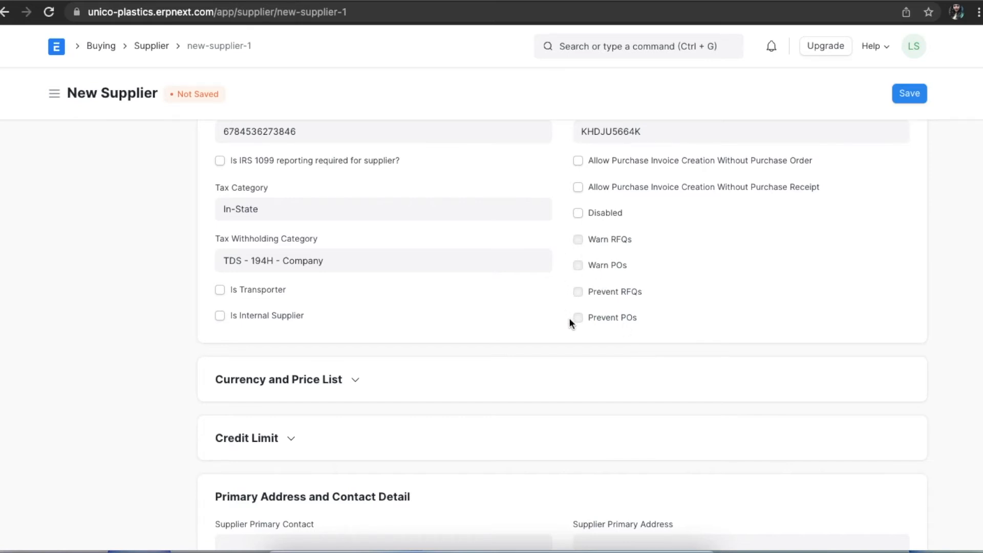
pyautogui.moveTo(623, 320)
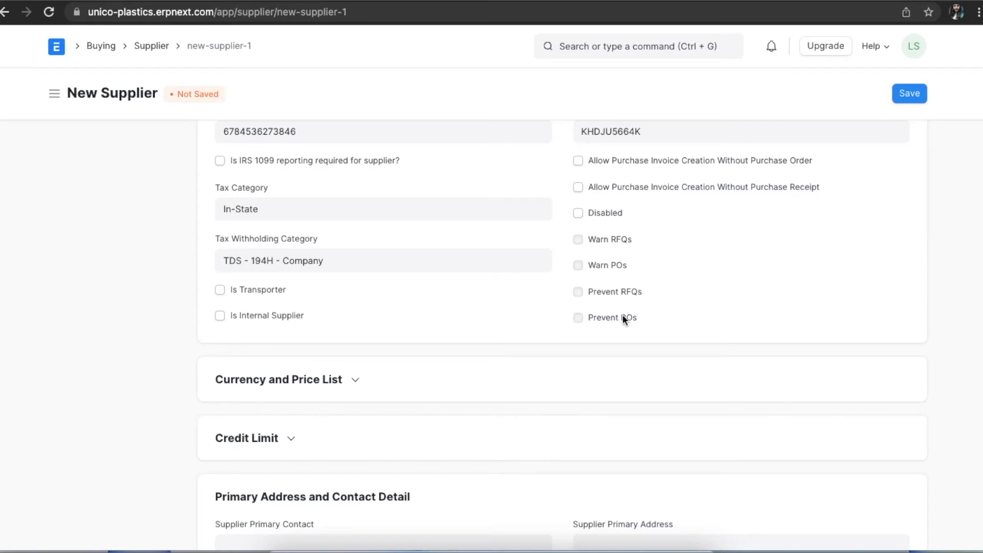
pyautogui.moveTo(698, 259)
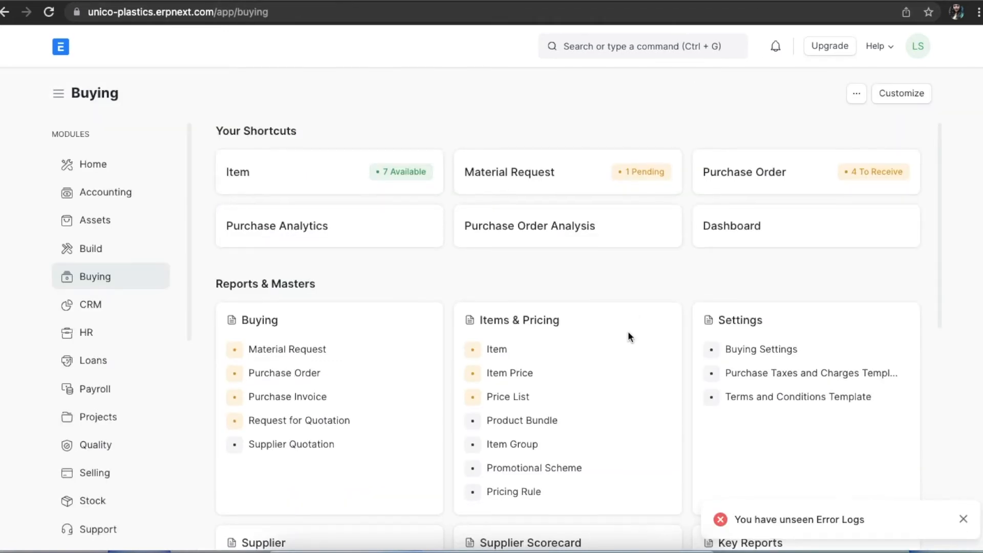
pyautogui.scroll(-3)
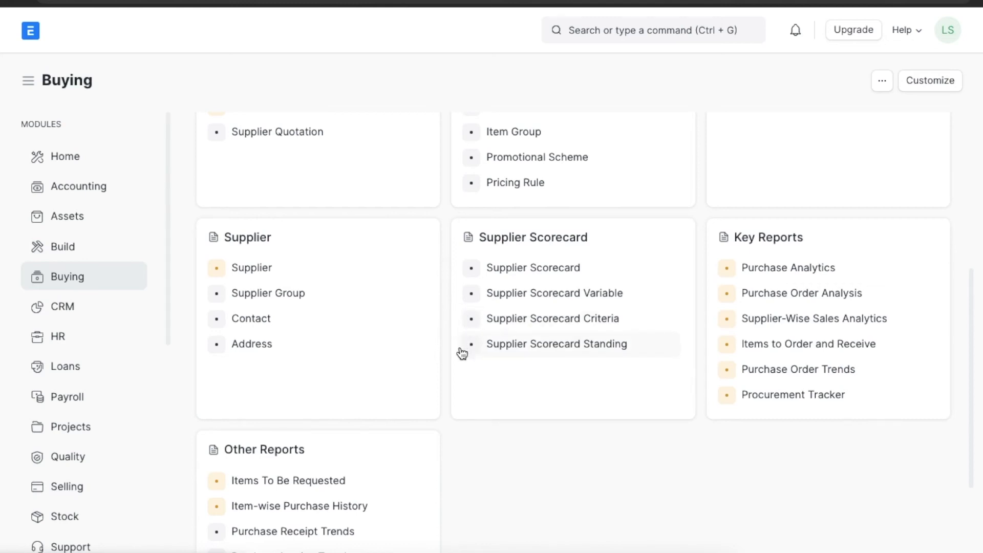
pyautogui.moveTo(569, 264)
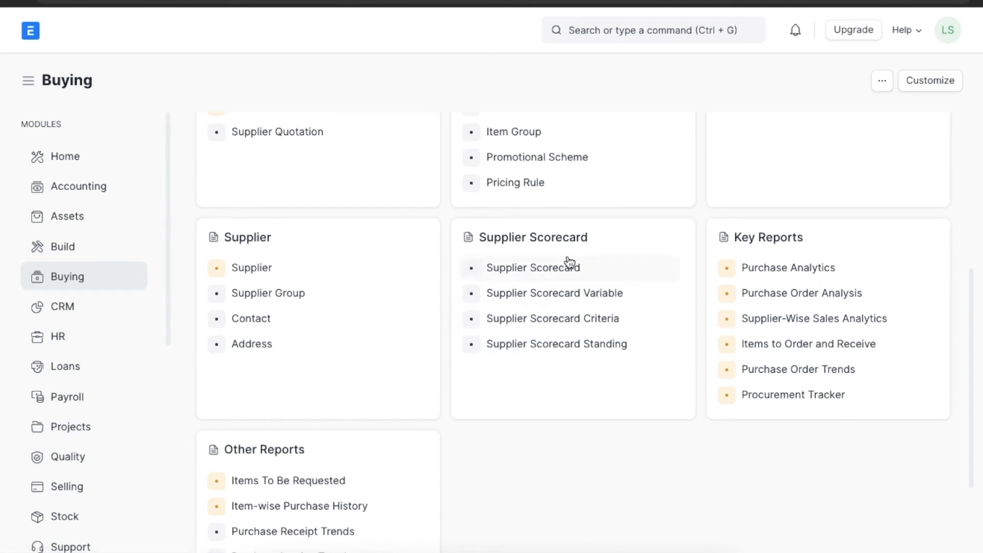
pyautogui.scroll(-3)
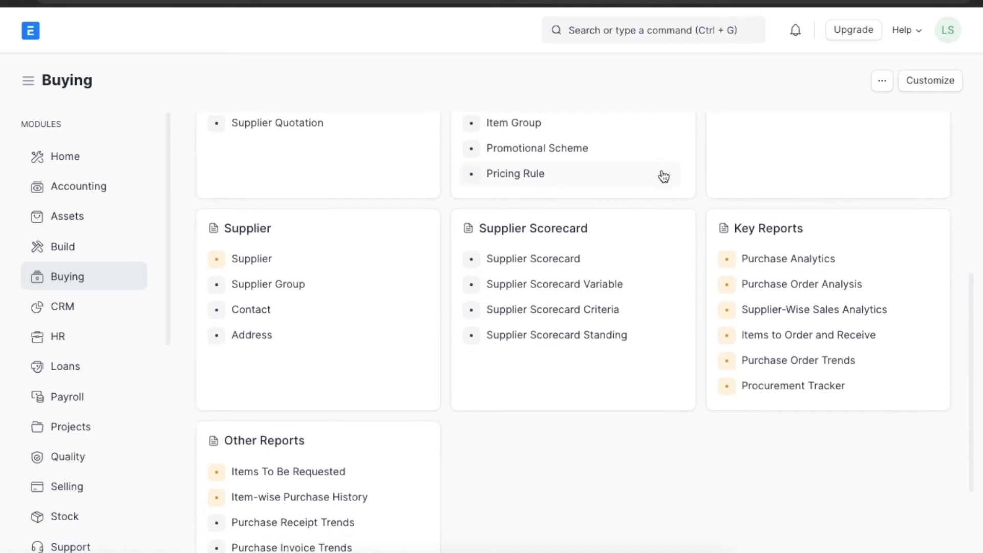
pyautogui.scroll(-3)
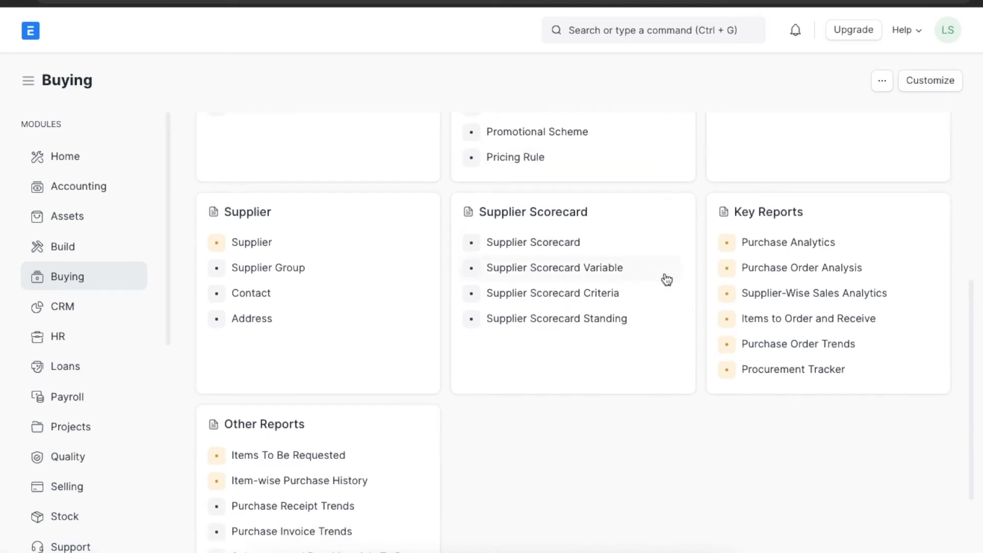
pyautogui.moveTo(593, 60)
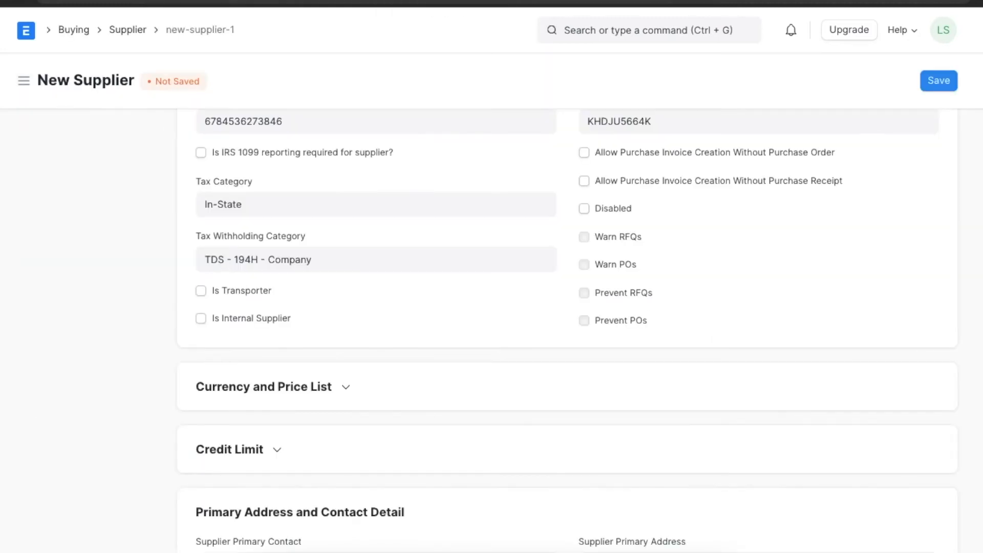
pyautogui.moveTo(559, 313)
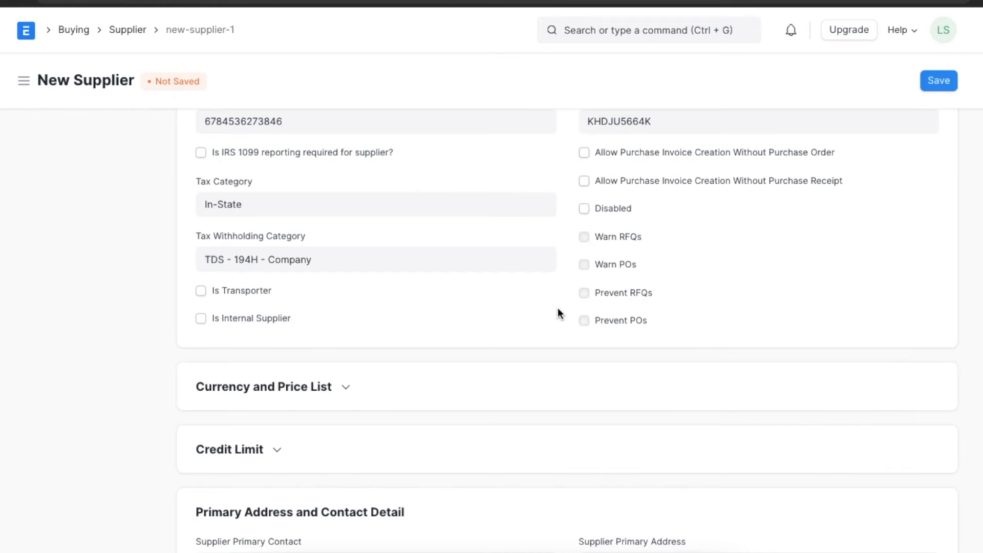
# Leave Is Internal Supplier and Is Transporter unticked and expand the Currency and Price List section
pyautogui.scroll(-3)
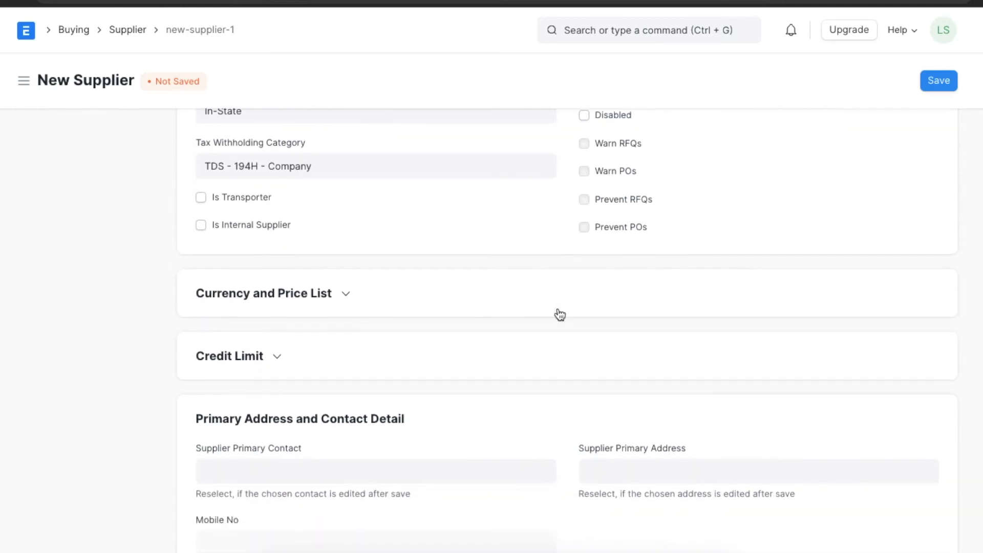
pyautogui.scroll(-3)
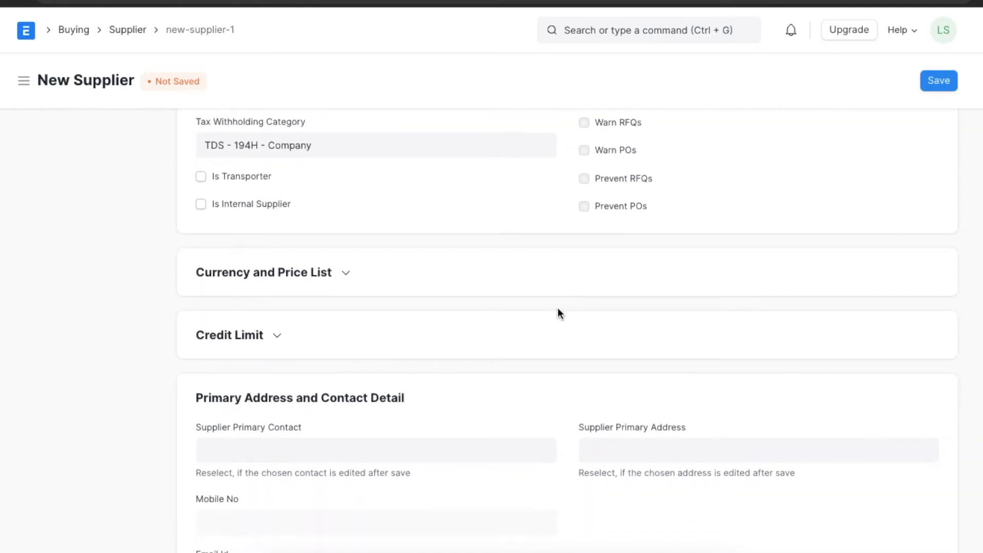
pyautogui.scroll(-3)
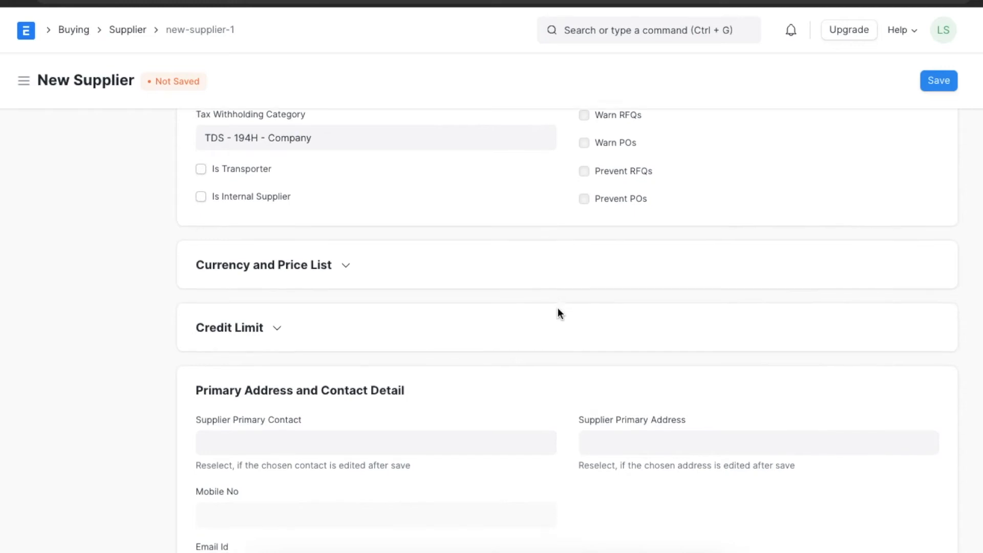
pyautogui.scroll(-3)
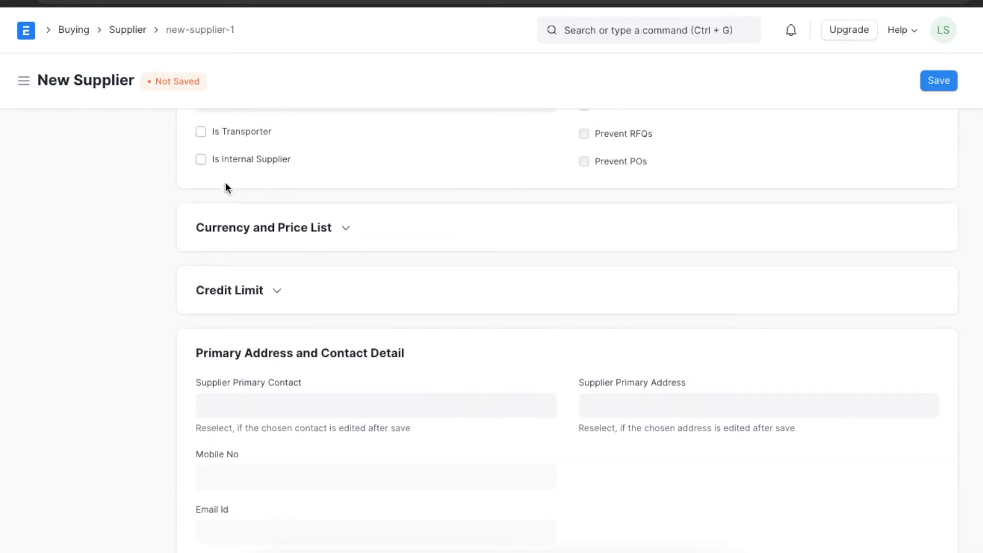
pyautogui.click(201, 158)
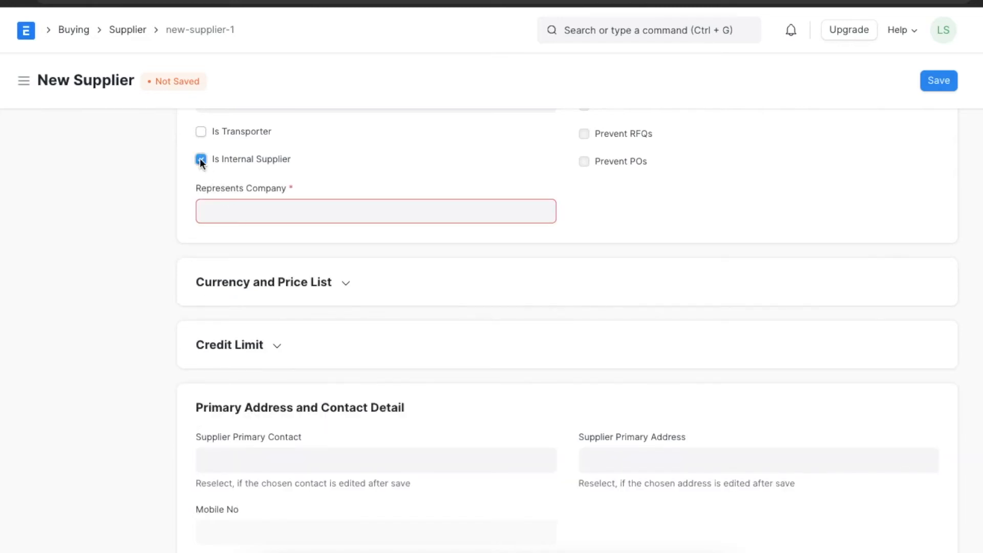
pyautogui.click(201, 131)
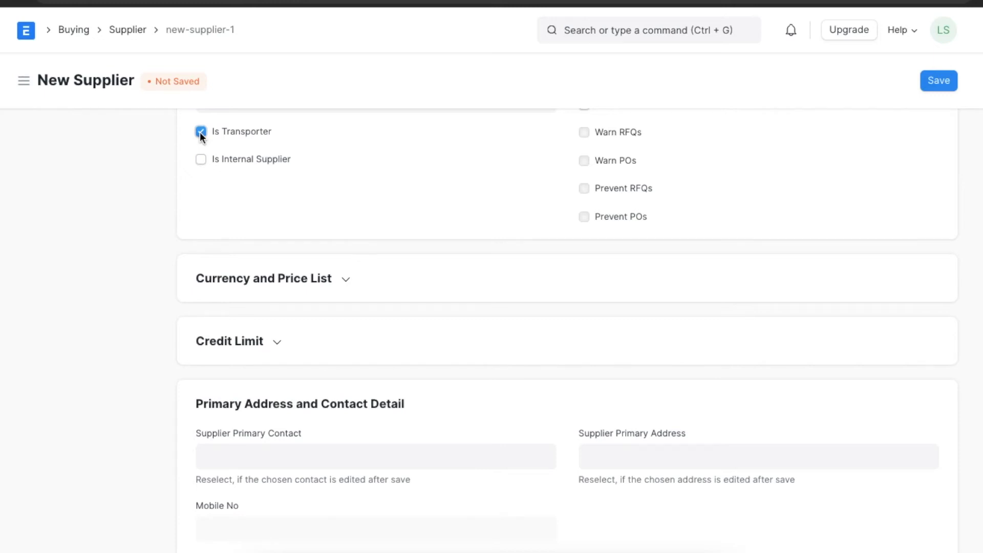
pyautogui.click(201, 132)
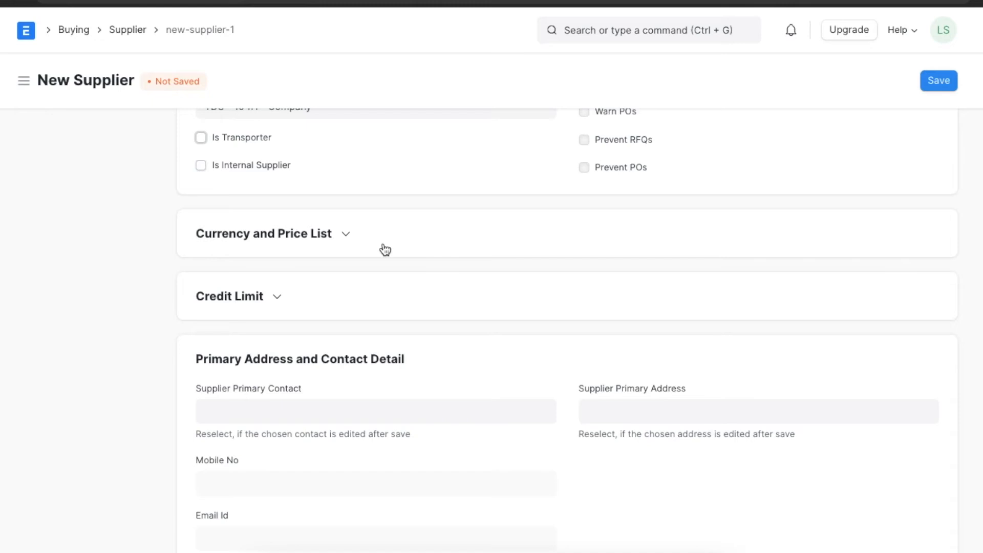
pyautogui.click(264, 233)
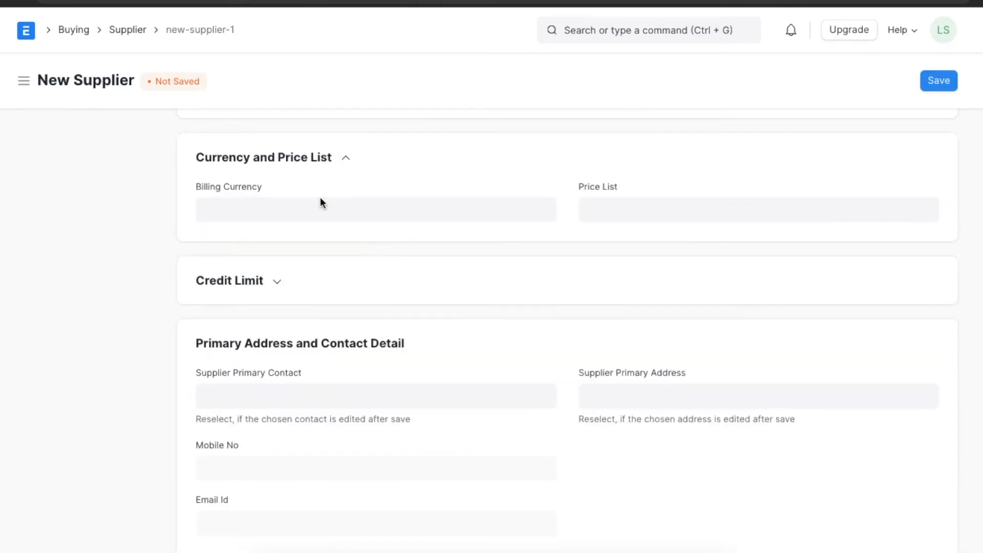
# Set billing currency USD and price list G.G. Electricals Purchase Price List
pyautogui.write('usd')
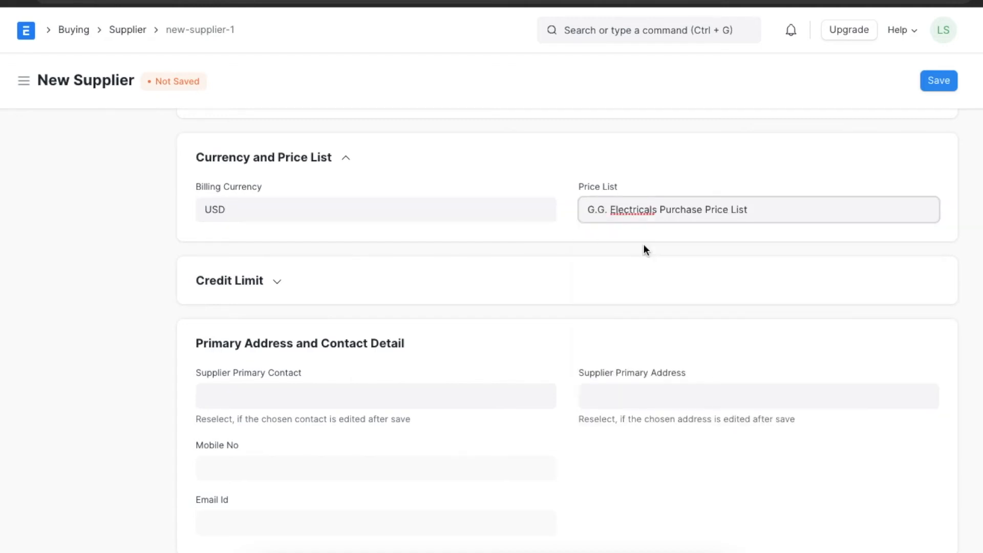
pyautogui.scroll(-3)
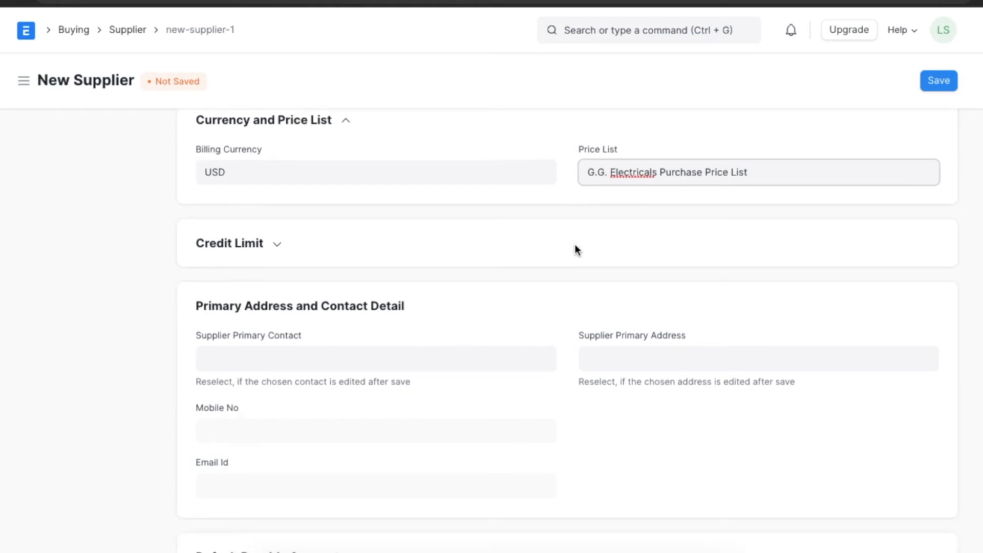
pyautogui.scroll(-3)
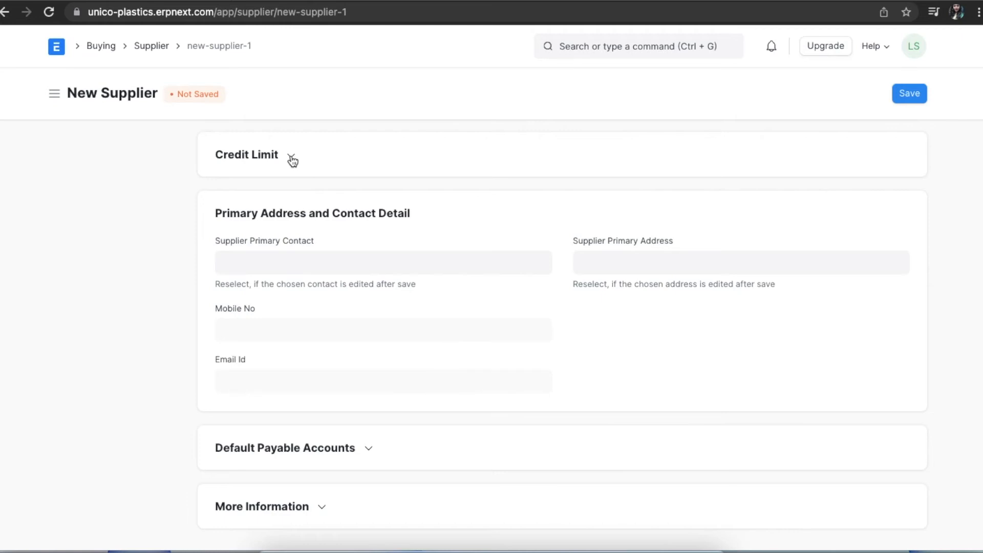
# Choose the 50-50 default payment terms template under Credit Limit and save supplier G.G. Electricals
pyautogui.click(247, 155)
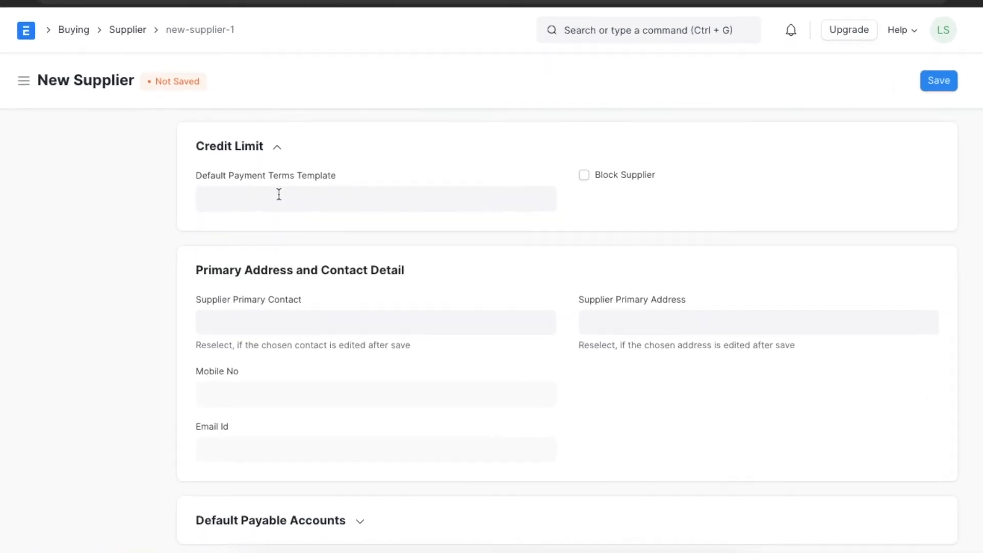
pyautogui.click(375, 199)
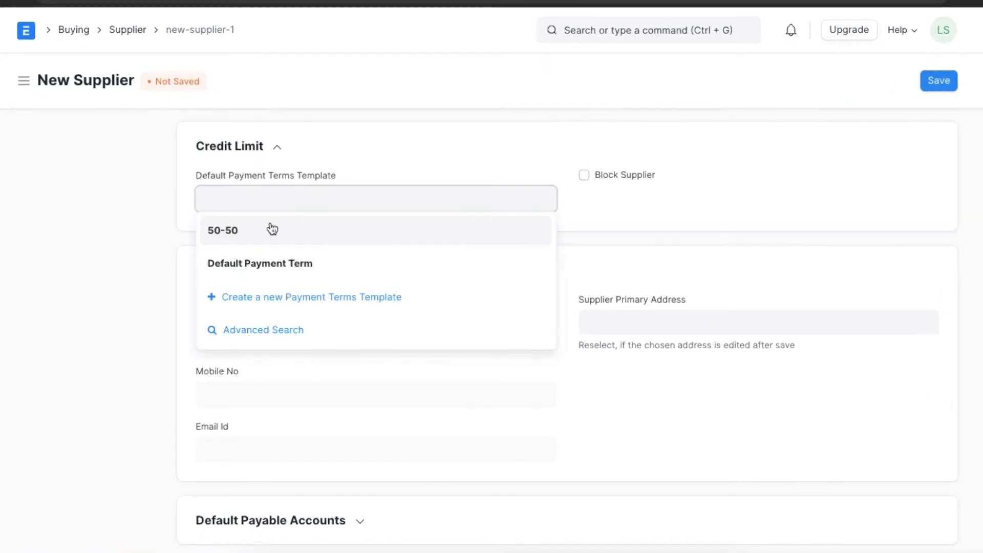
pyautogui.click(223, 231)
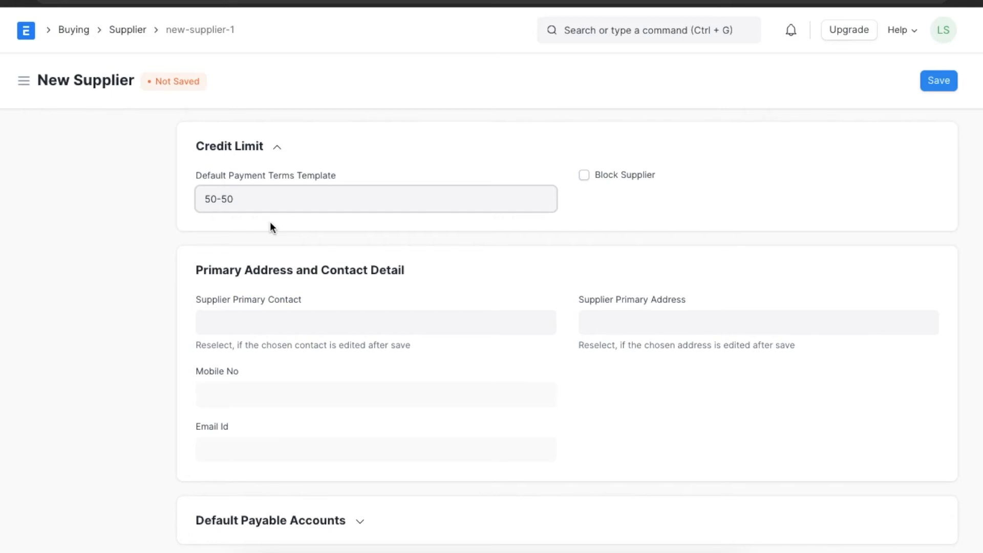
pyautogui.scroll(-3)
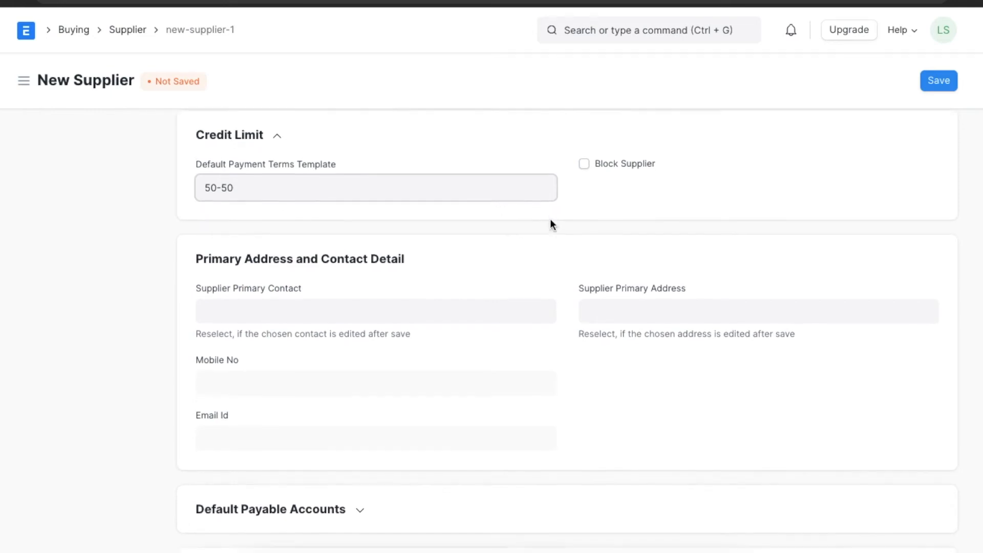
pyautogui.scroll(-3)
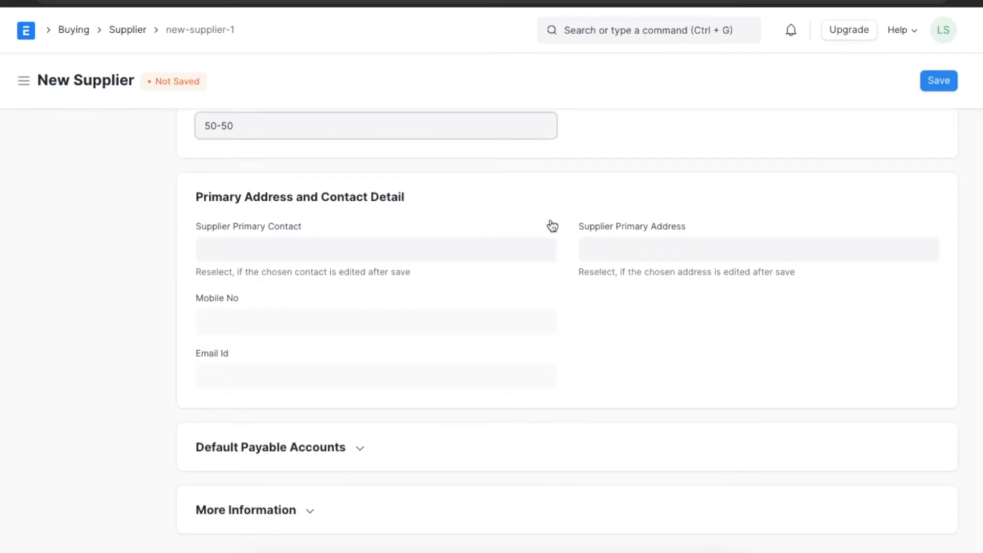
pyautogui.scroll(-3)
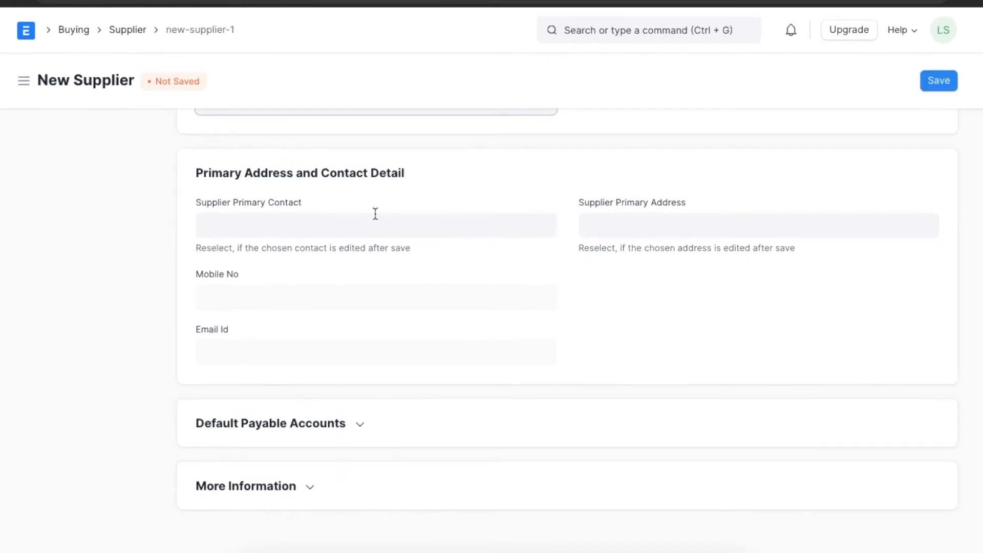
pyautogui.moveTo(940, 80)
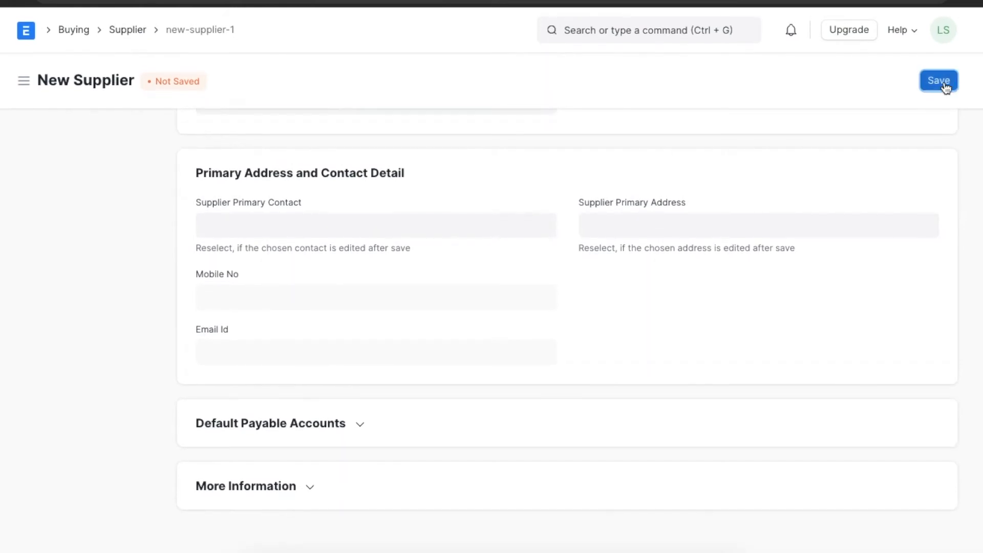
pyautogui.click(939, 80)
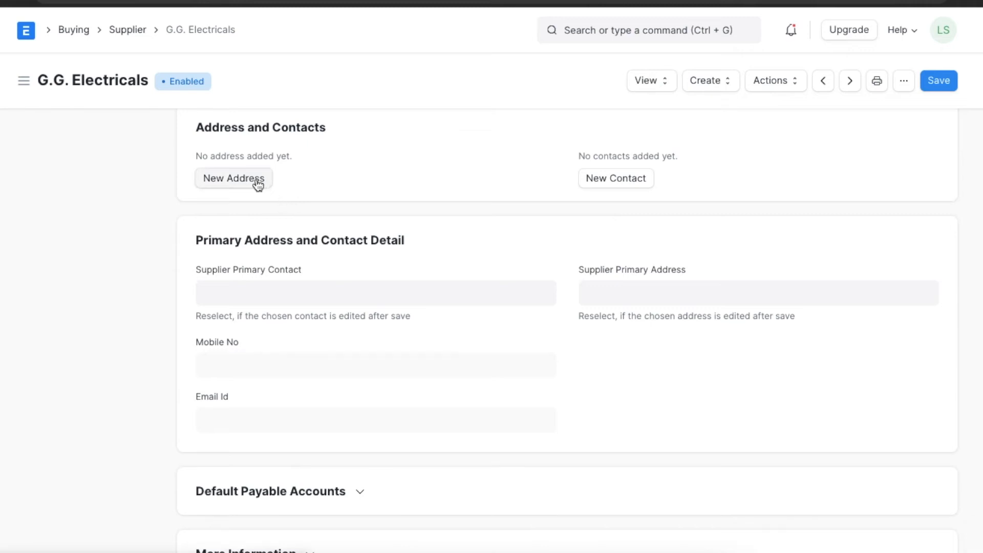
pyautogui.click(232, 178)
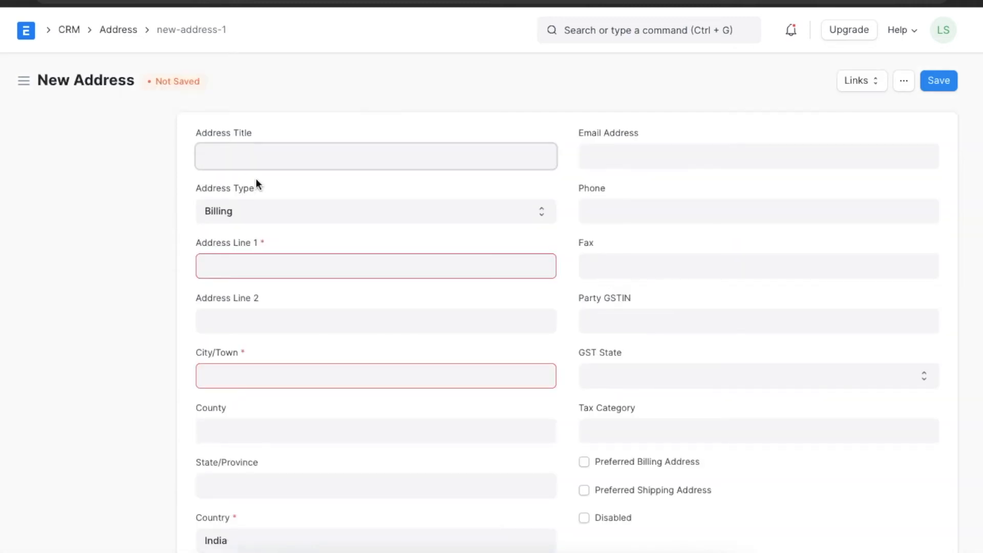
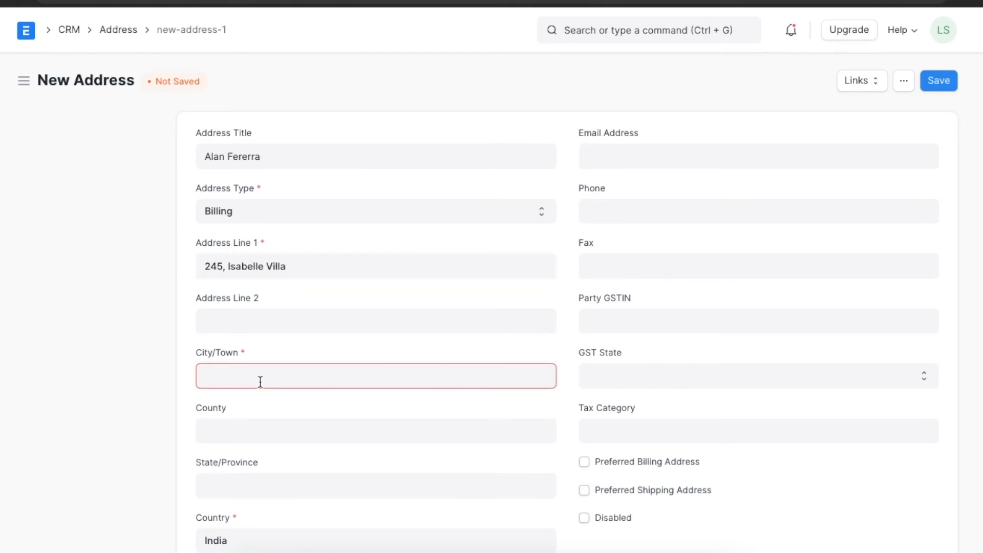
pyautogui.write('Cleveland')
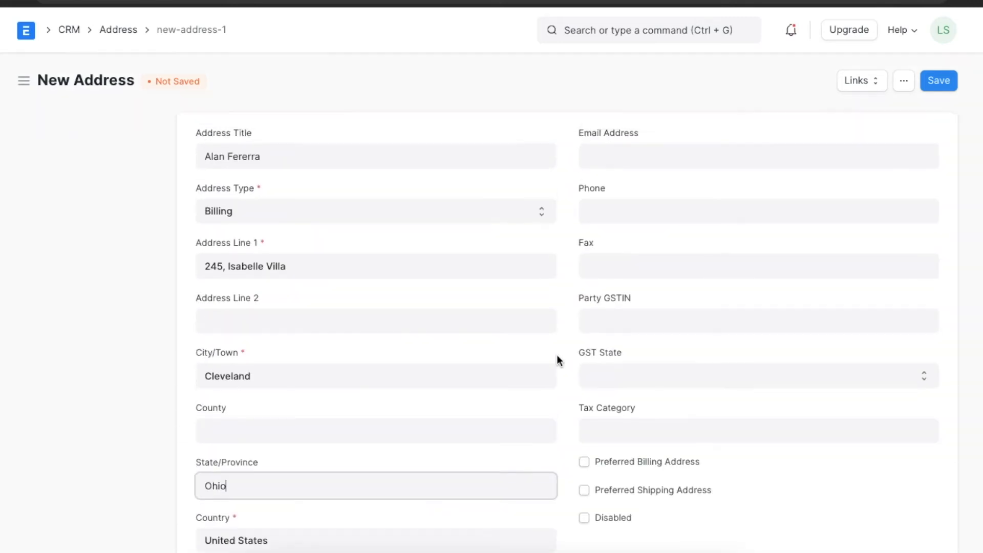
pyautogui.click(939, 80)
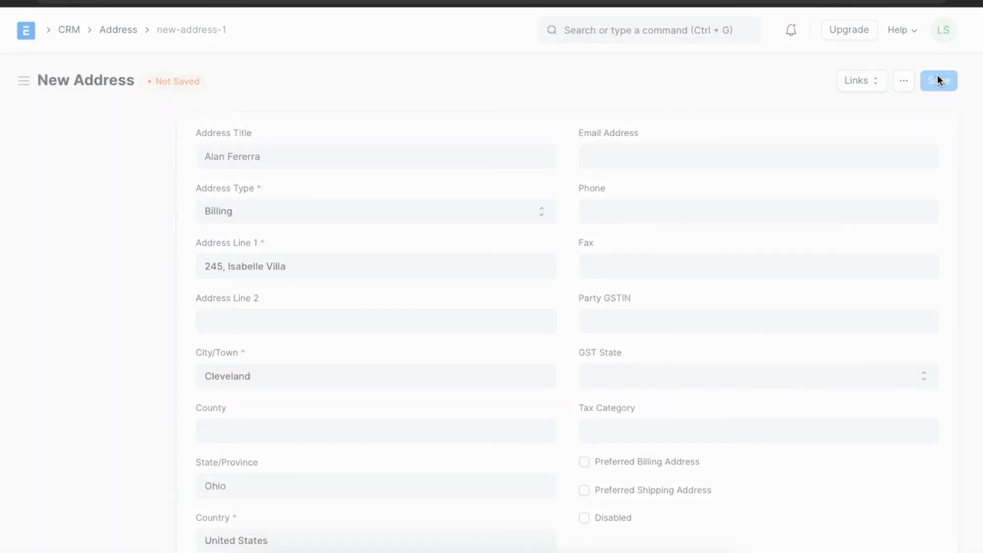
pyautogui.click(938, 79)
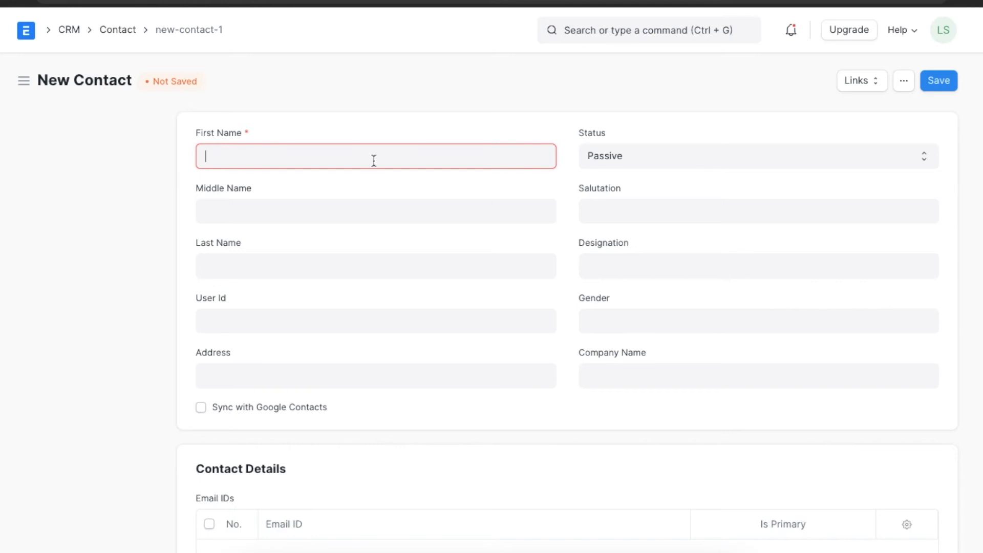
pyautogui.scroll(-3)
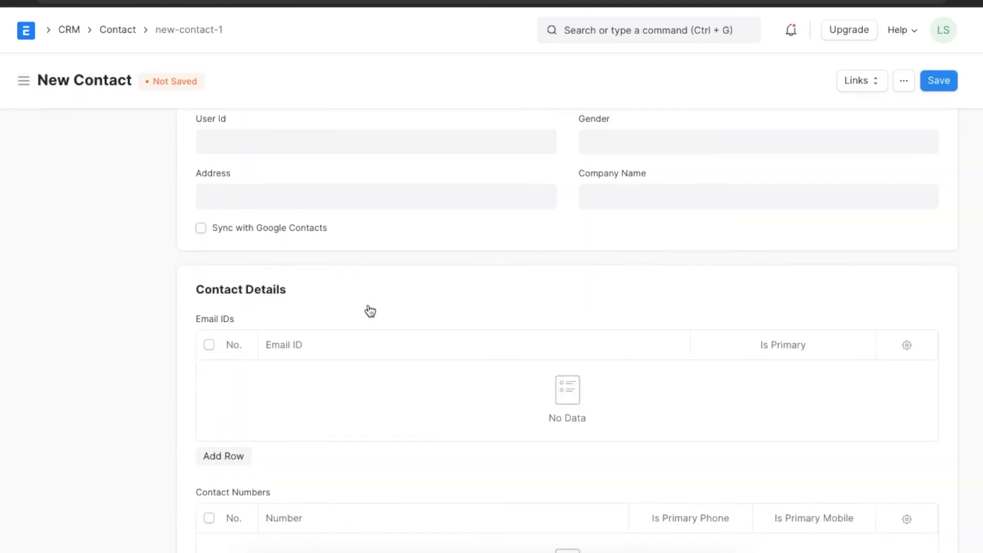
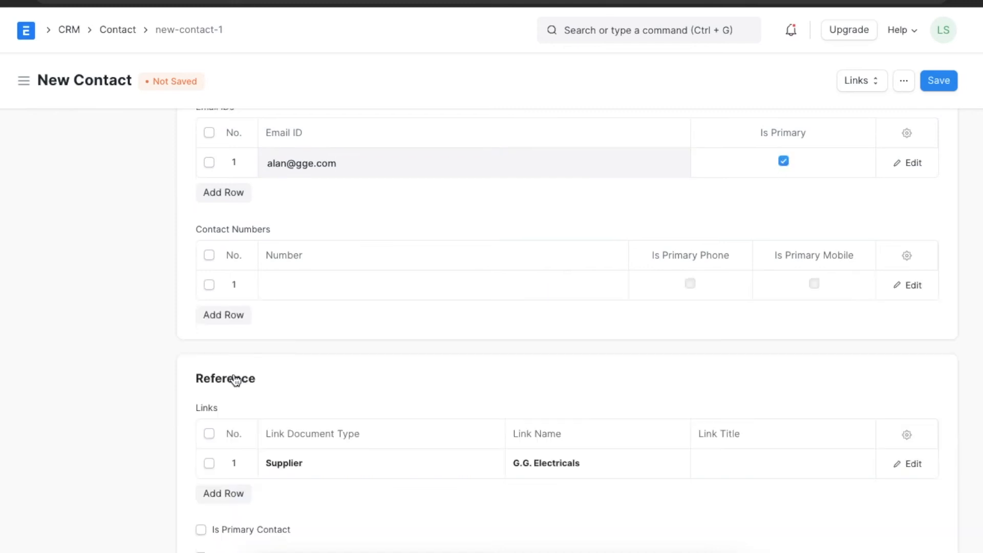
pyautogui.write('+1 564')
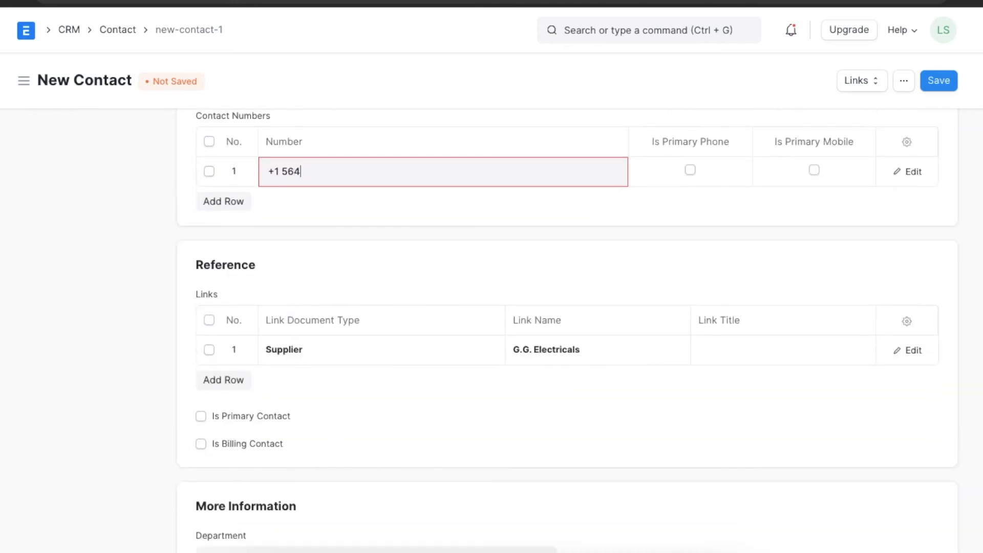
pyautogui.click(689, 170)
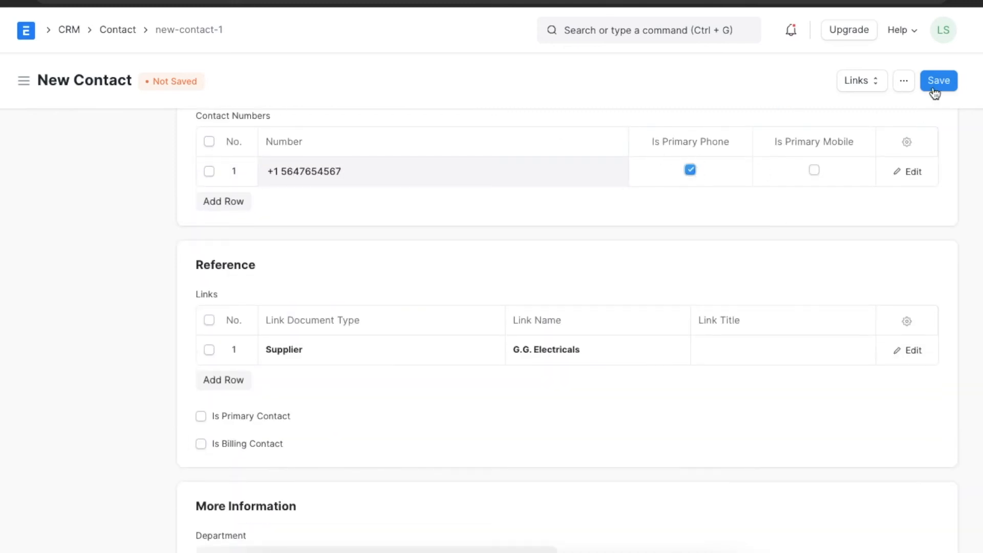
pyautogui.click(938, 80)
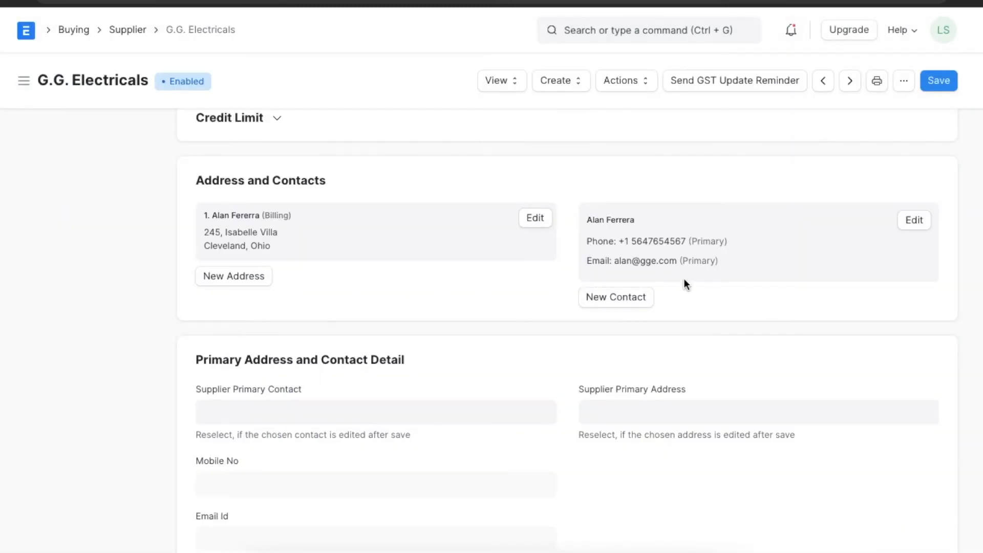
# Set Default Creditor - UPI as the payable account for Unico Plastics Inc. on the supplier
pyautogui.scroll(-3)
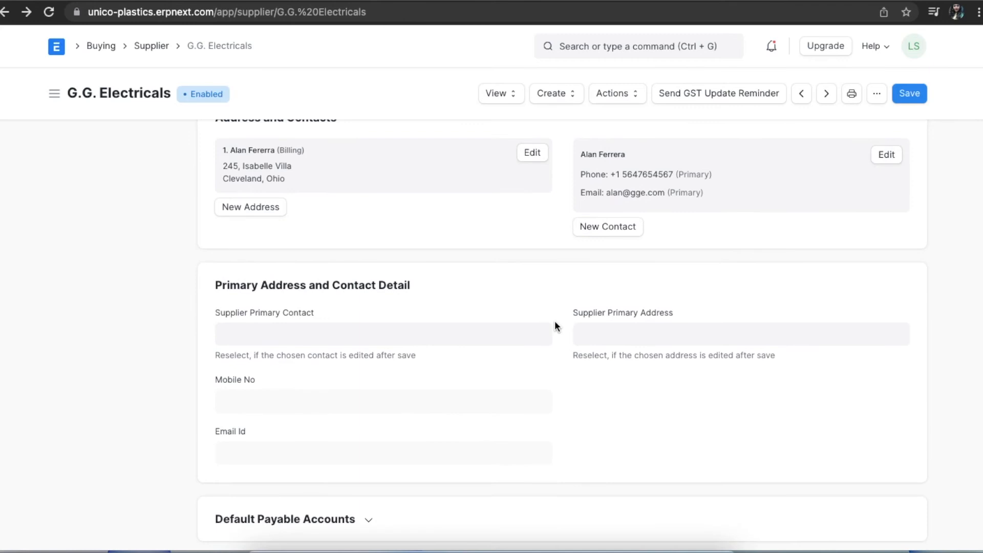
pyautogui.scroll(-3)
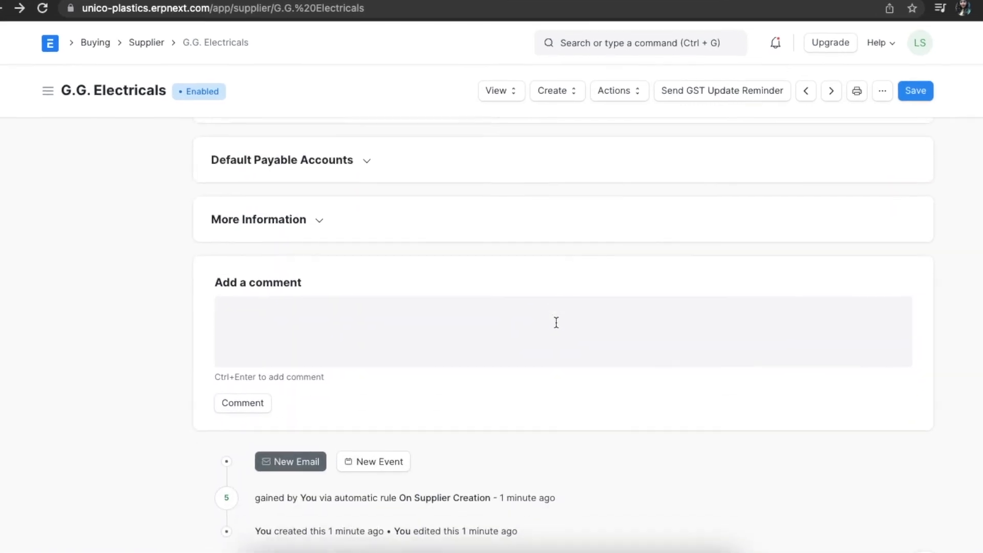
pyautogui.click(282, 159)
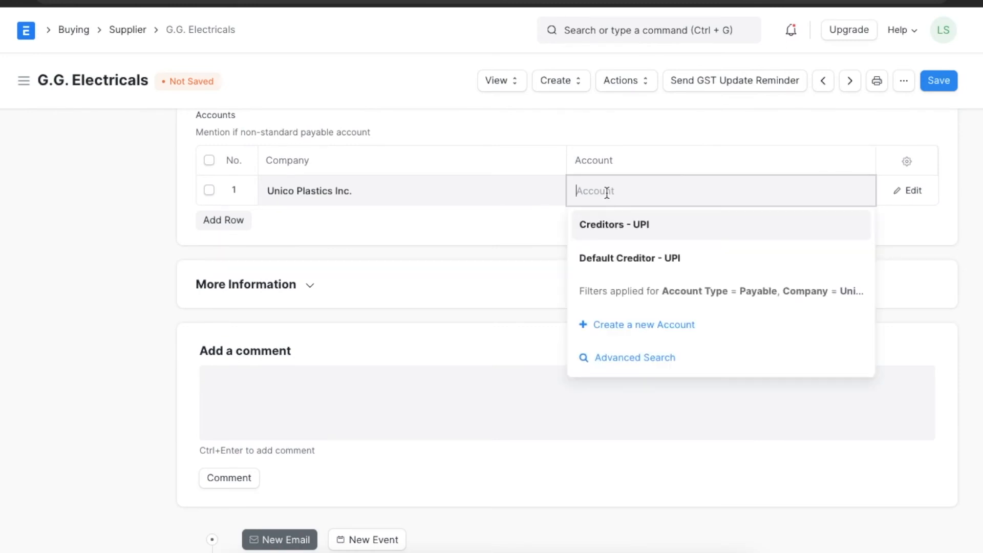
pyautogui.moveTo(636, 252)
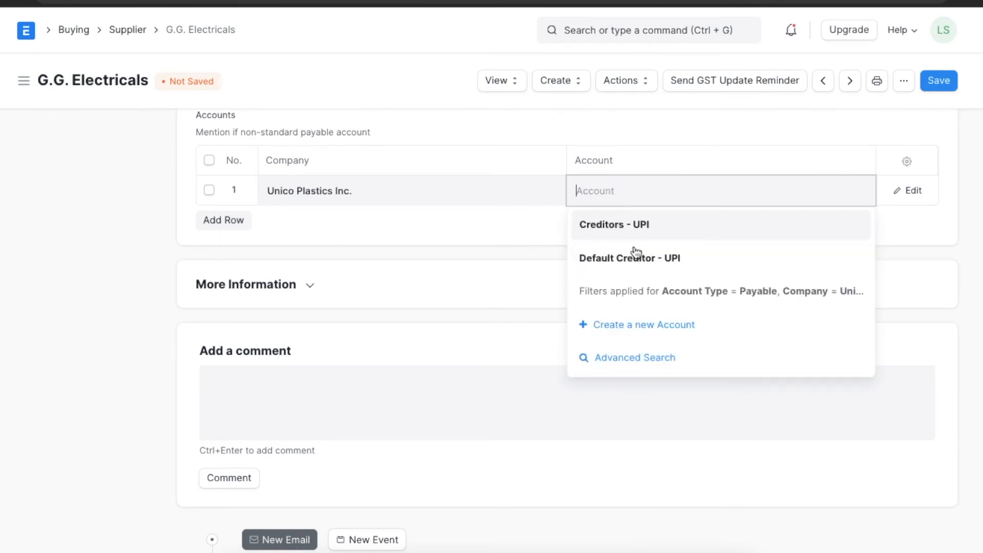
pyautogui.click(629, 258)
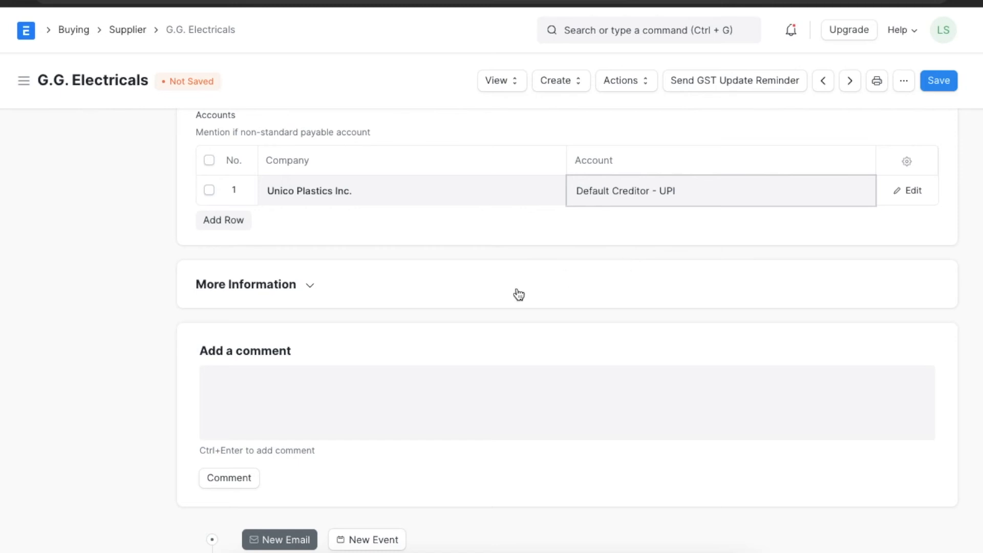
pyautogui.scroll(-3)
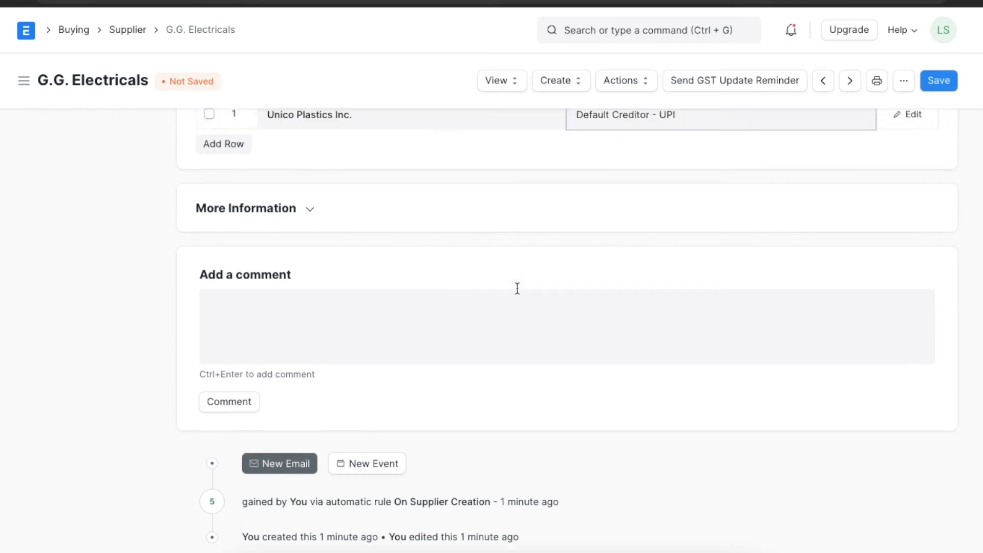
pyautogui.scroll(-3)
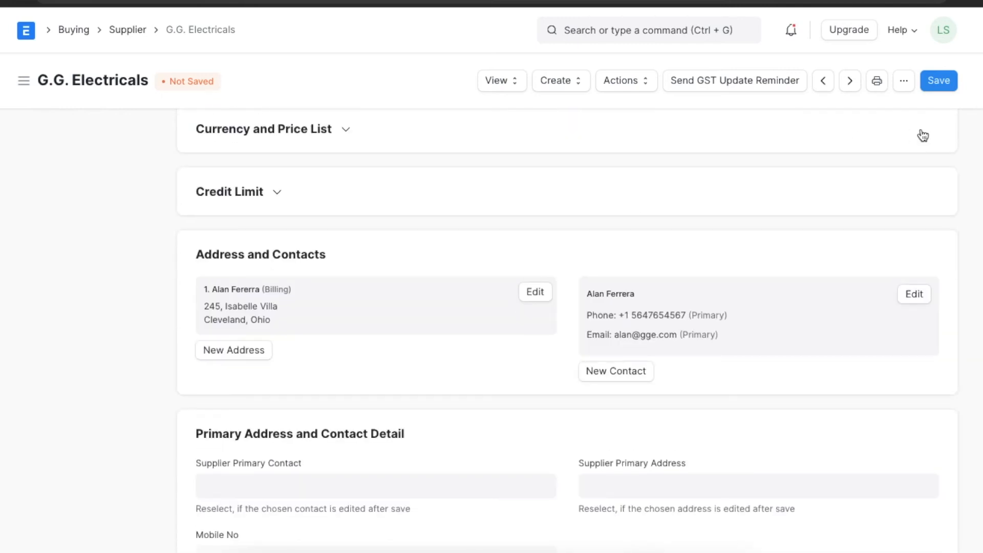
# Save the G.G. Electricals supplier record and return to its overview
pyautogui.click(940, 80)
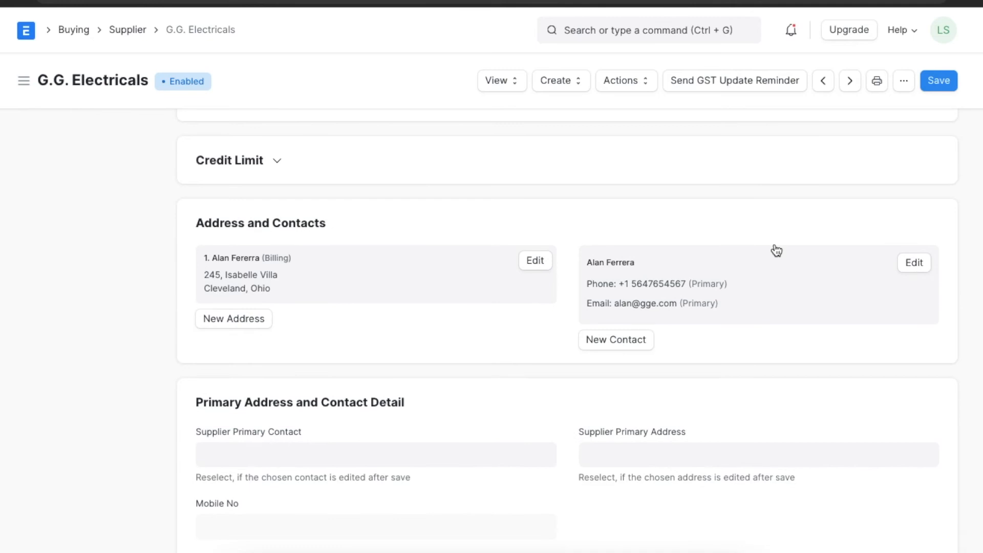
pyautogui.click(498, 79)
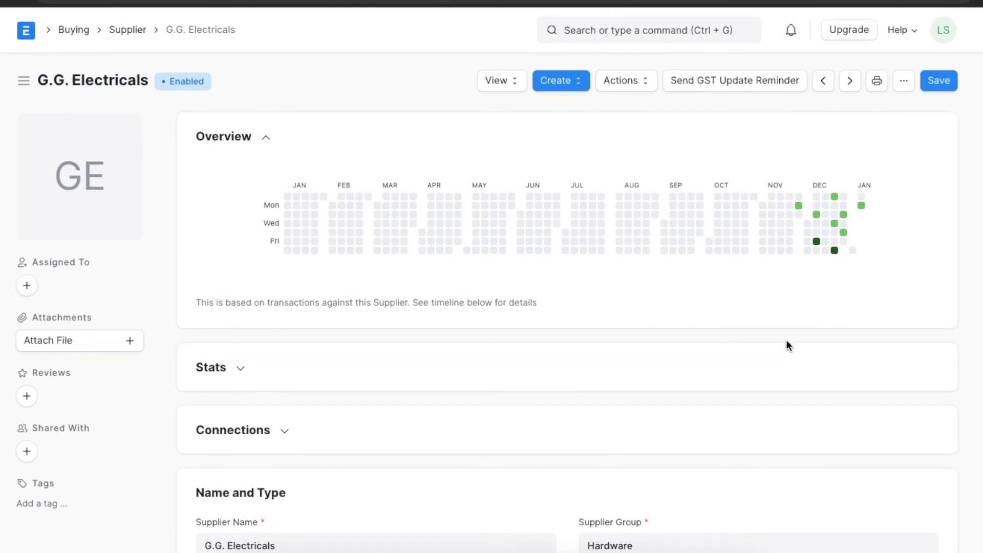
pyautogui.moveTo(717, 276)
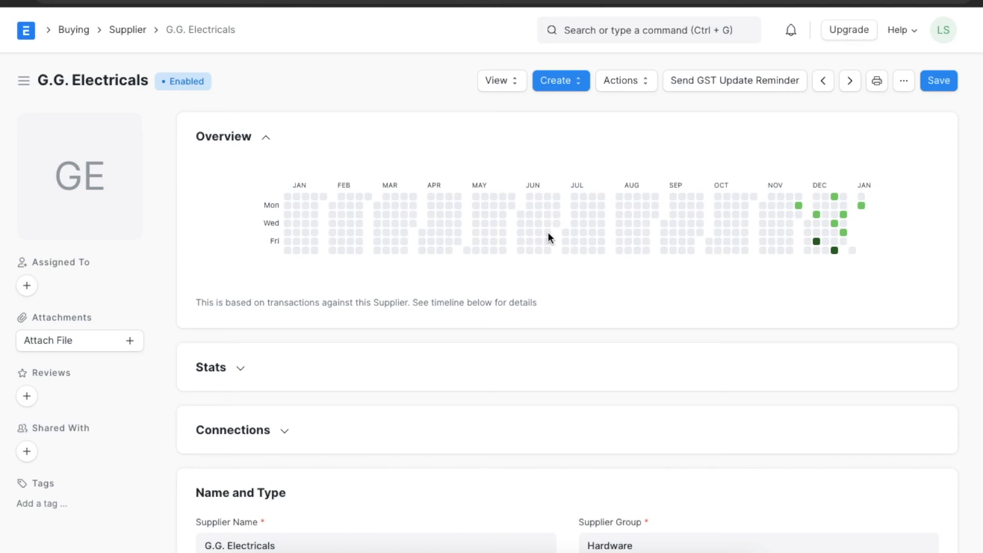
pyautogui.moveTo(805, 239)
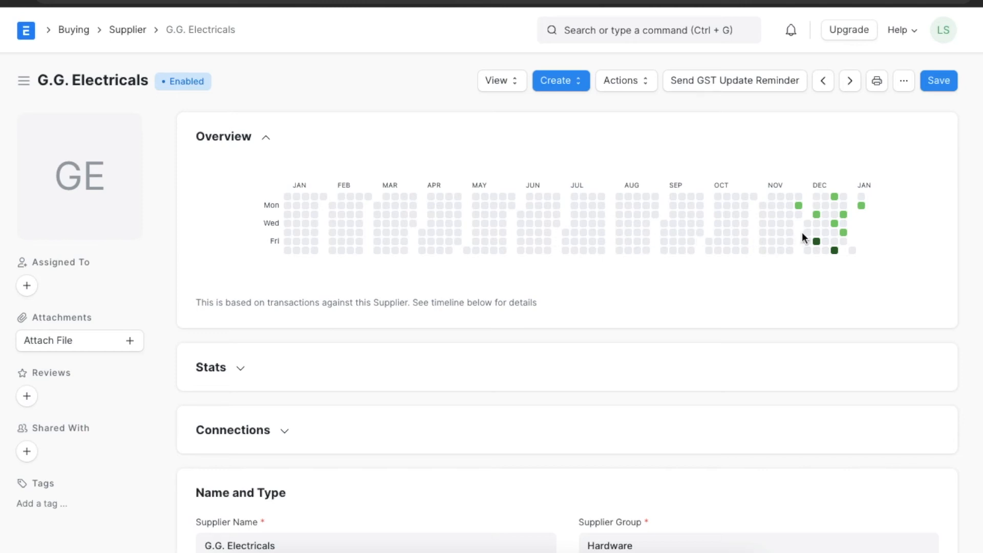
pyautogui.moveTo(800, 211)
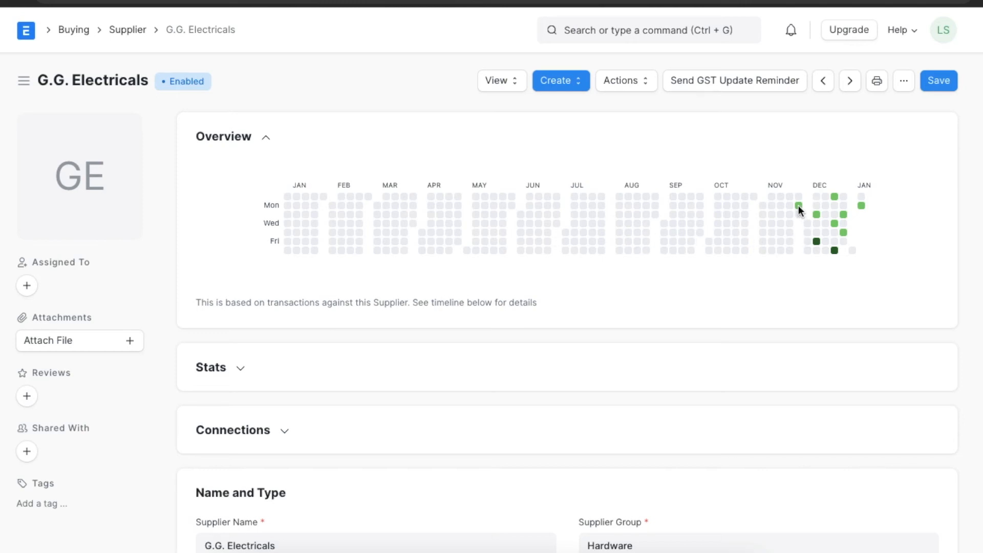
pyautogui.moveTo(818, 245)
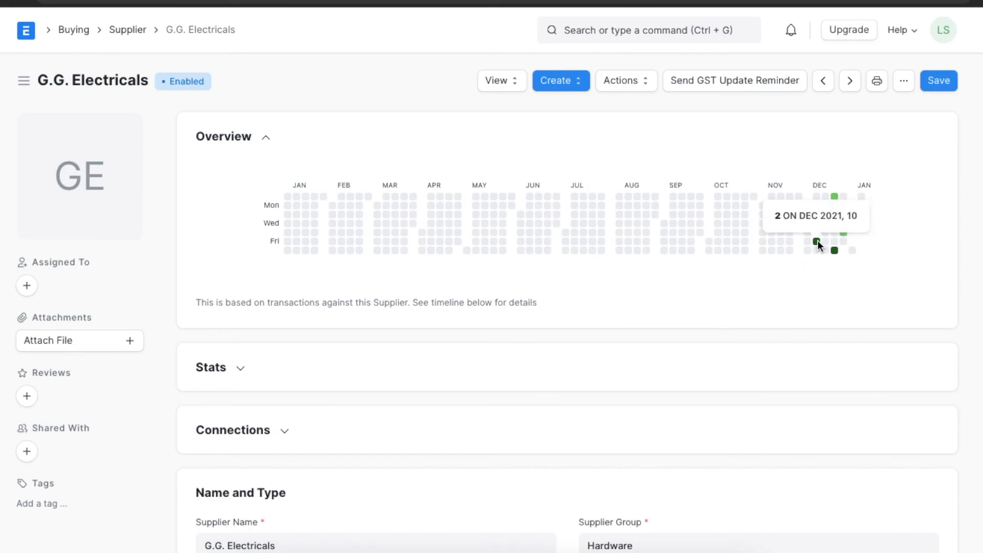
pyautogui.moveTo(845, 313)
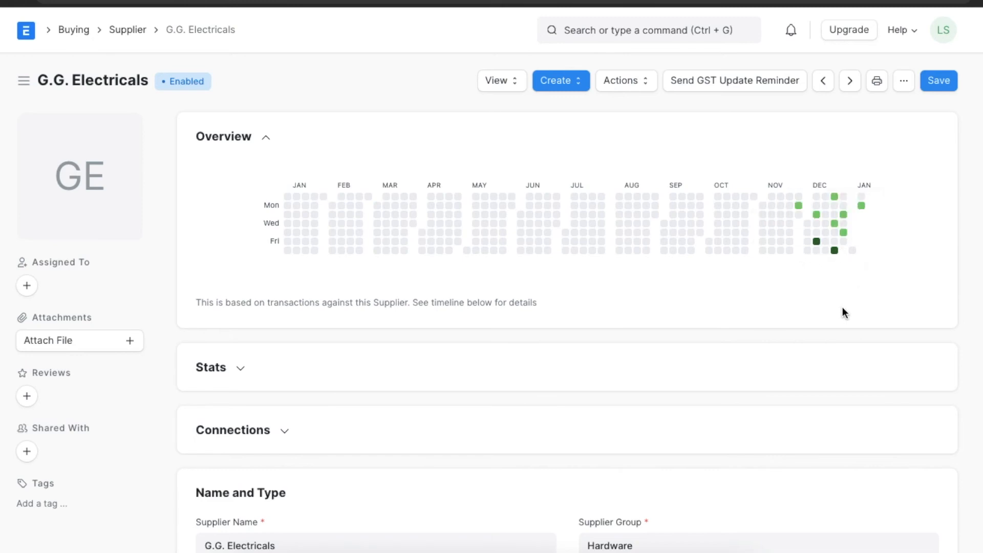
pyautogui.moveTo(836, 306)
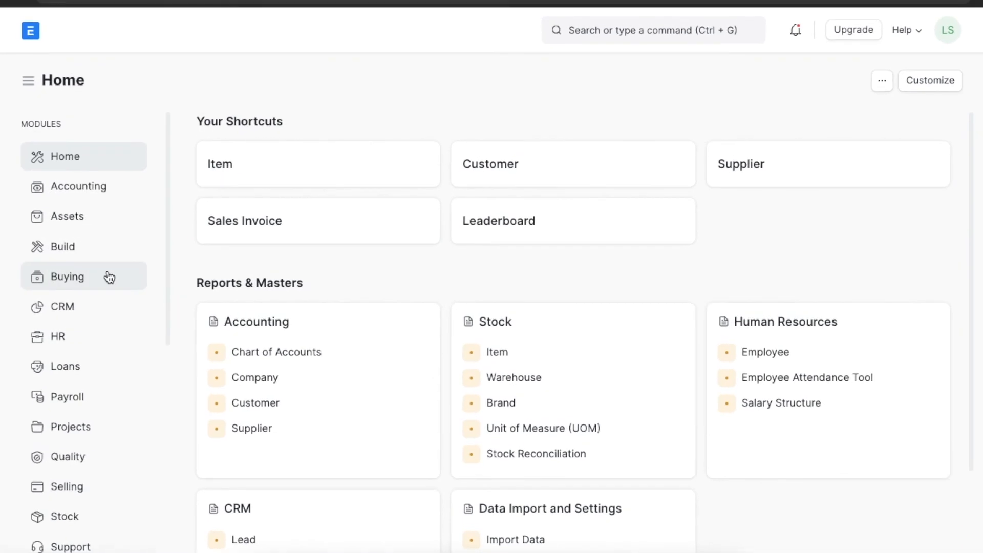
# Show the Supplier Group list from Buying as a tree under All Supplier Groups
pyautogui.click(67, 276)
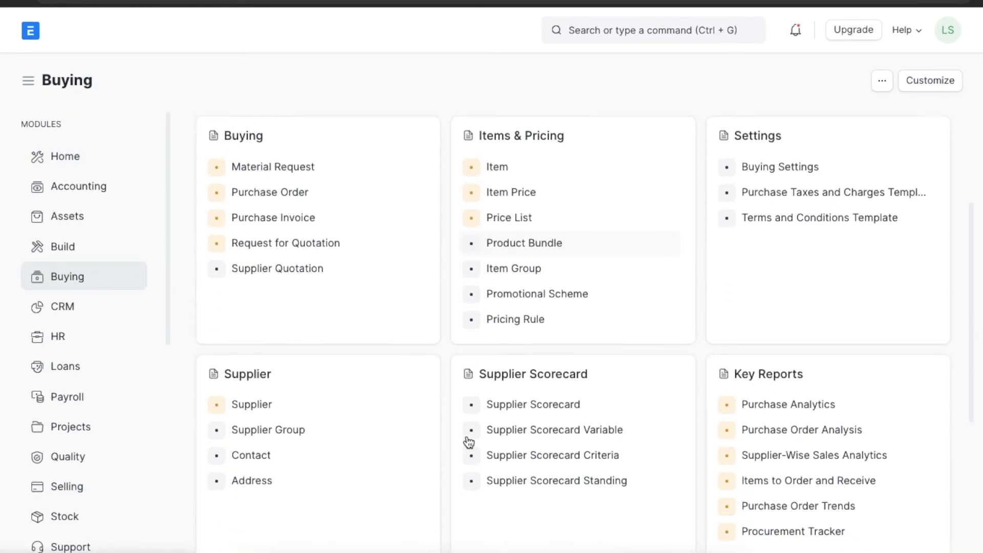
pyautogui.click(267, 430)
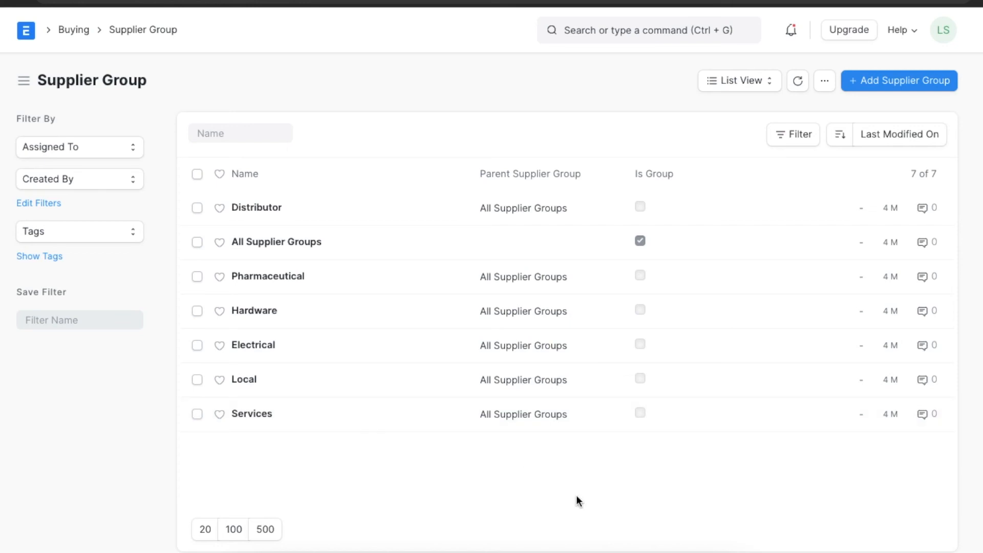
pyautogui.moveTo(898, 63)
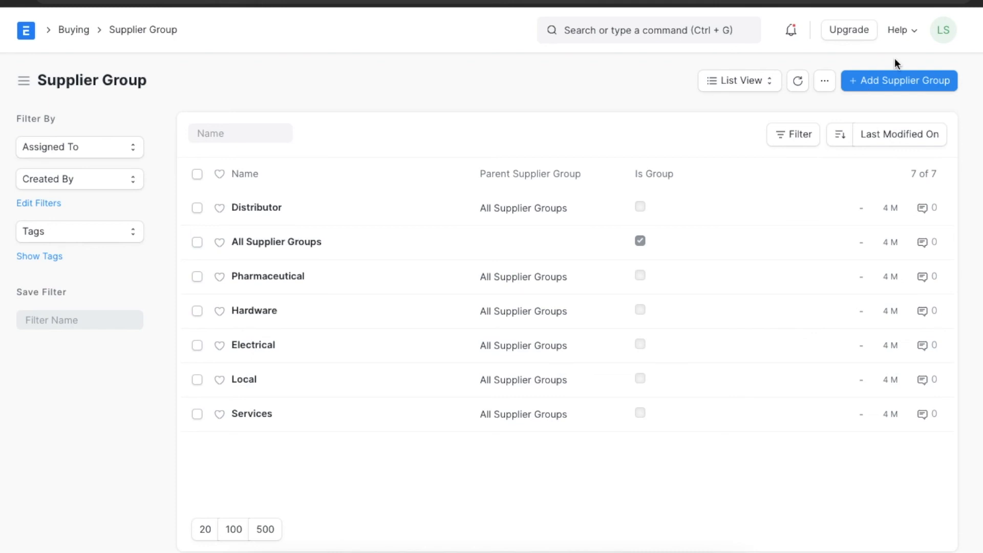
pyautogui.click(740, 80)
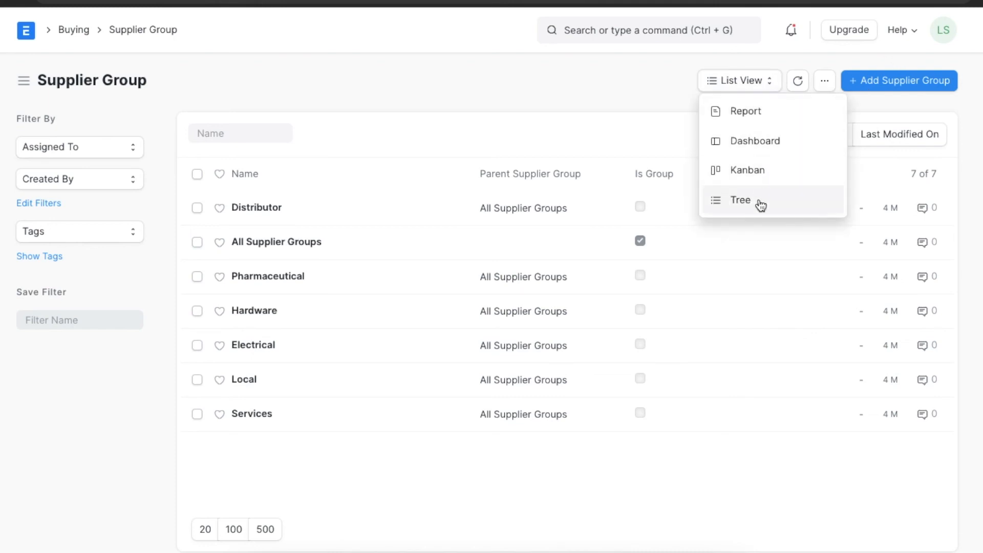
pyautogui.click(740, 200)
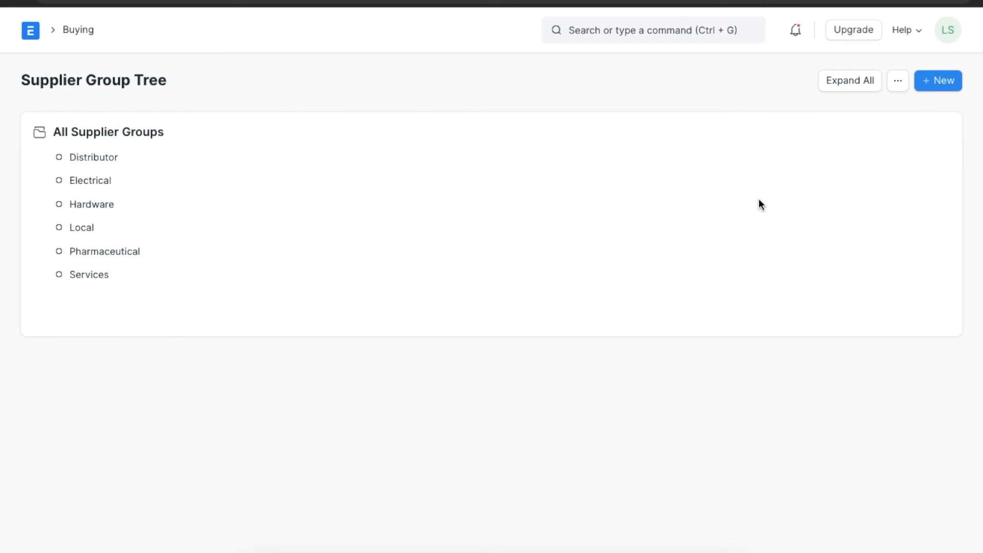
# Create a new supplier group named Raw Materials with Group Node ticked
pyautogui.click(939, 80)
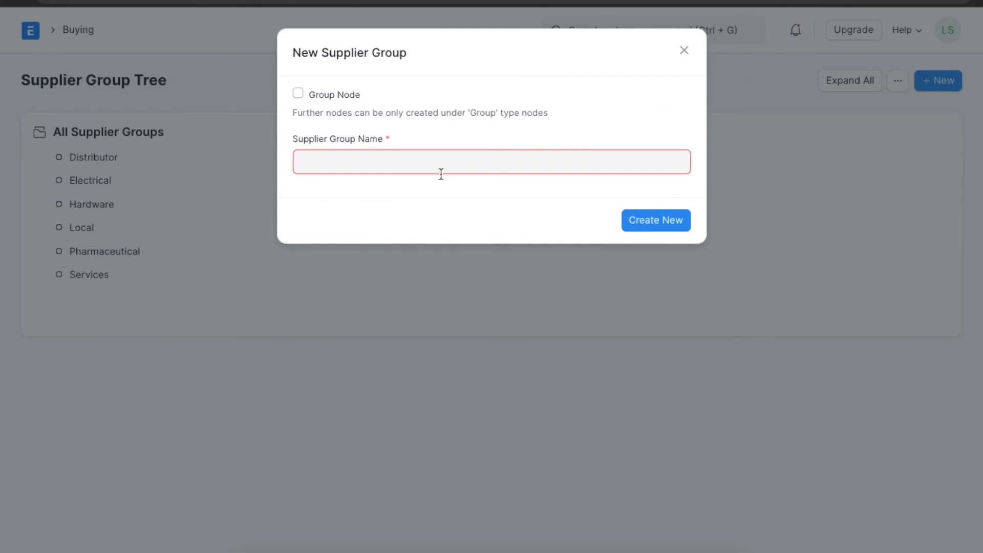
pyautogui.moveTo(416, 161)
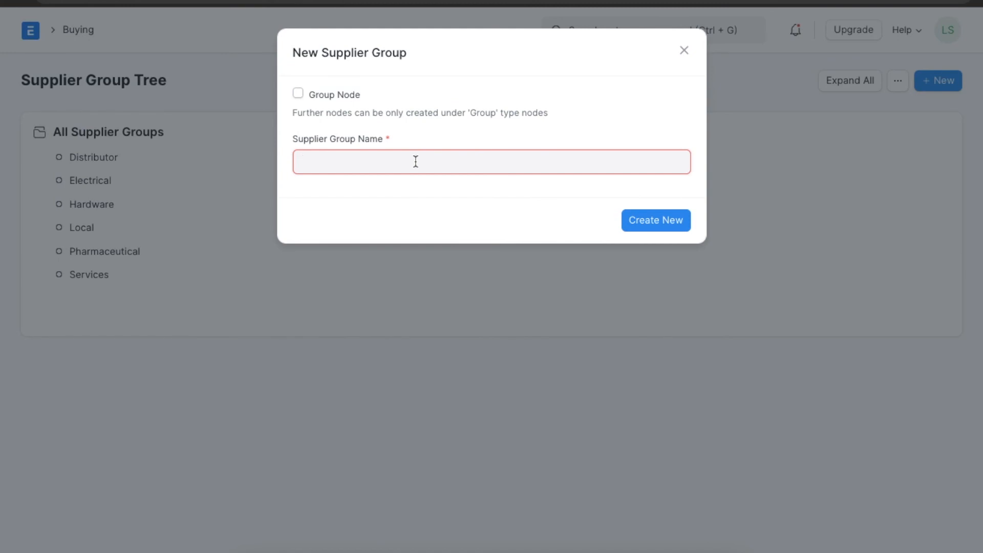
pyautogui.write('Raw M')
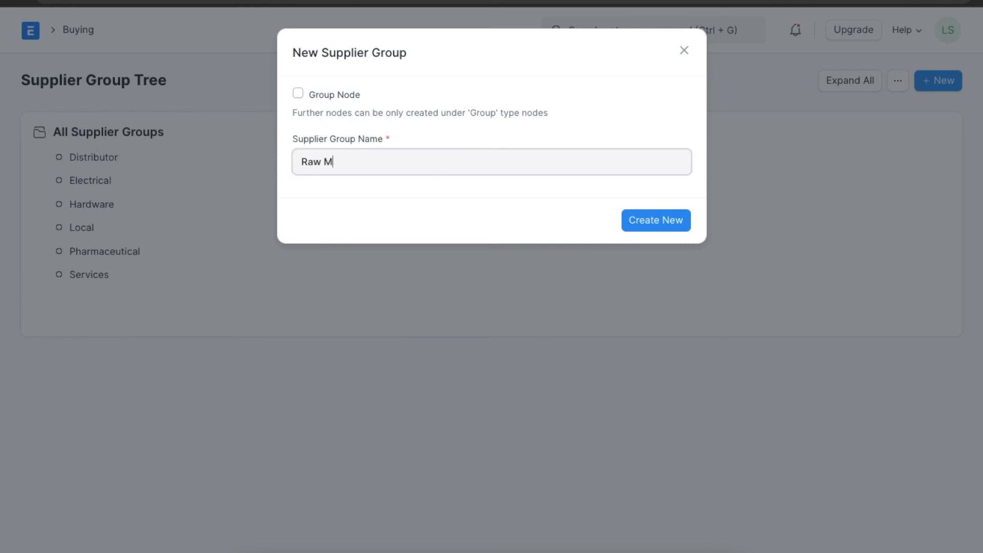
pyautogui.write('ate')
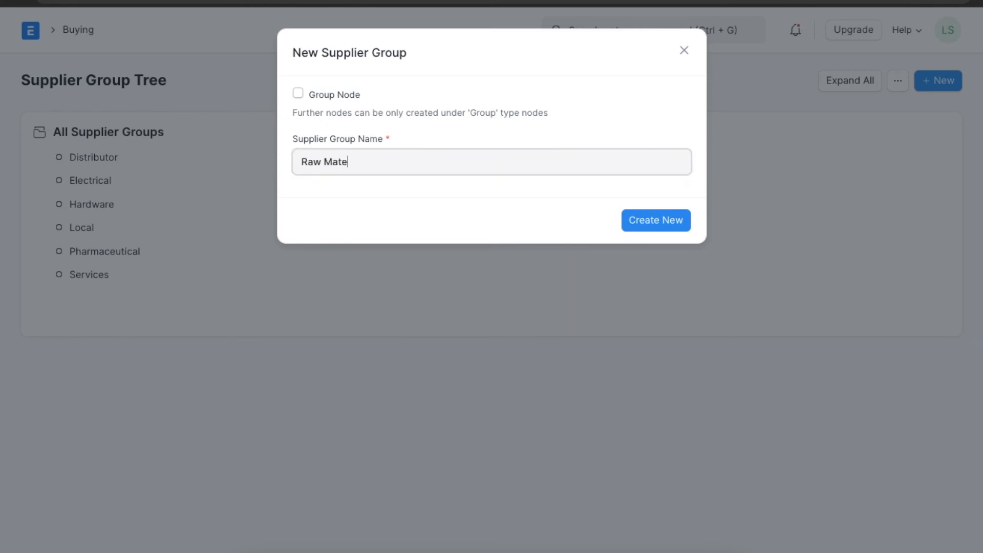
pyautogui.write('rials')
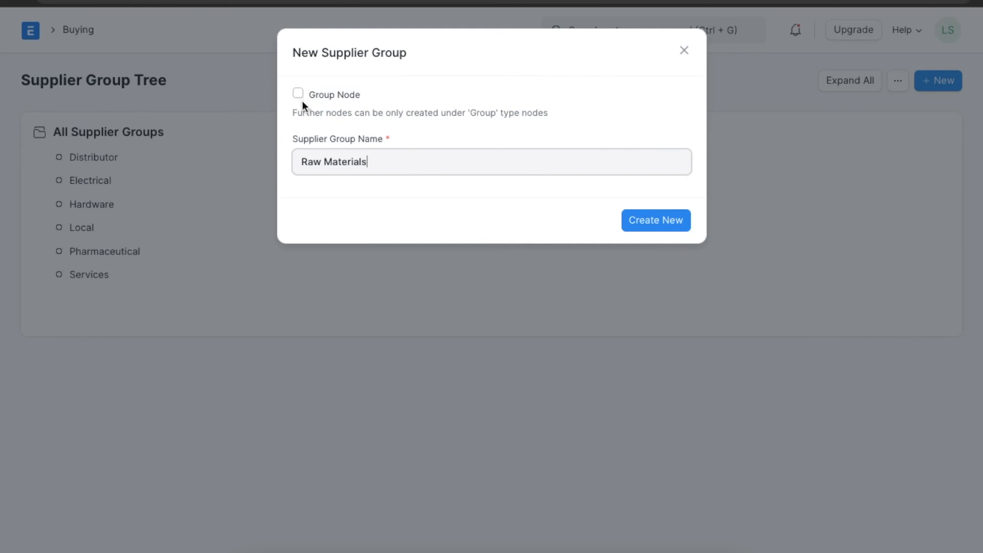
pyautogui.click(298, 93)
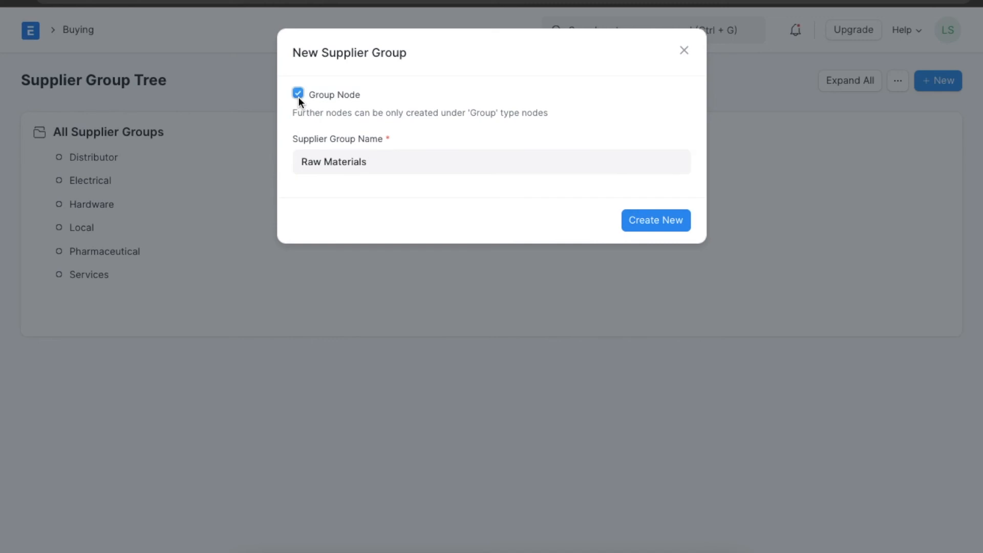
pyautogui.moveTo(444, 183)
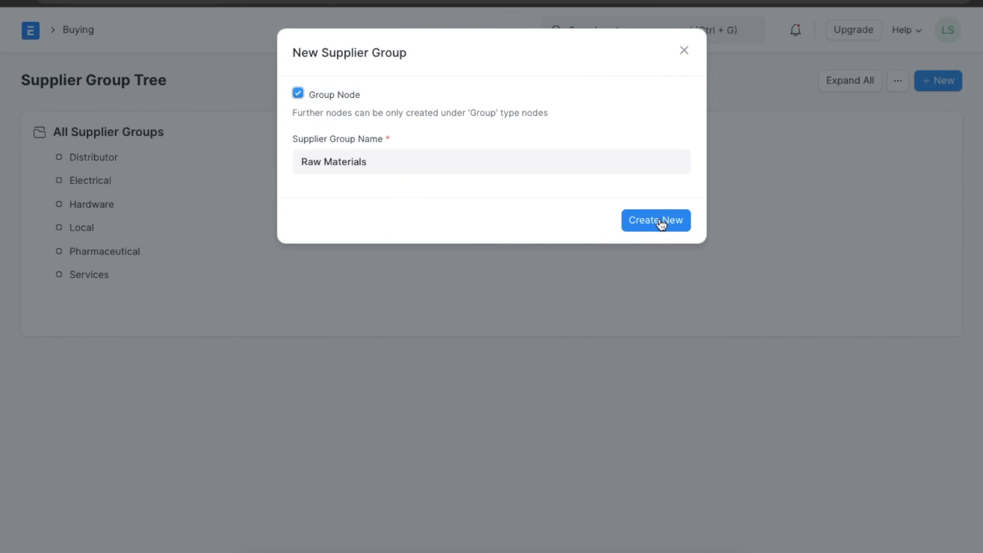
pyautogui.moveTo(656, 224)
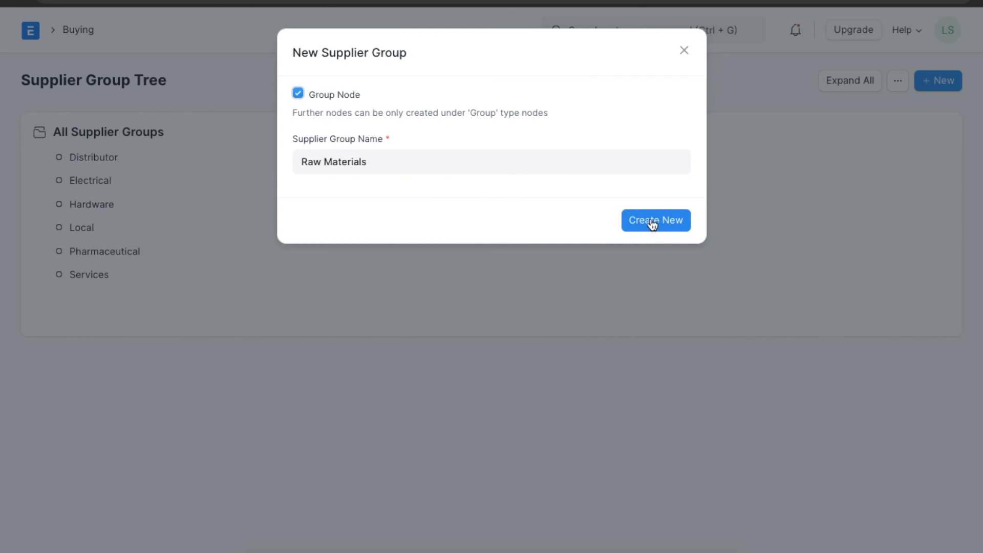
pyautogui.click(655, 221)
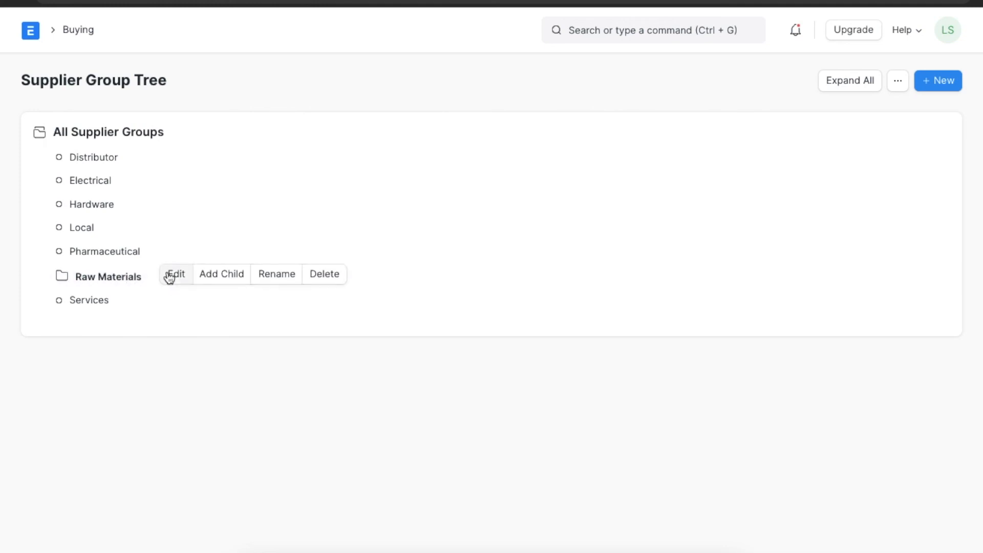
# Choose Default Payment Term as the Raw Materials group's payment terms template under Credit Limit
pyautogui.click(176, 274)
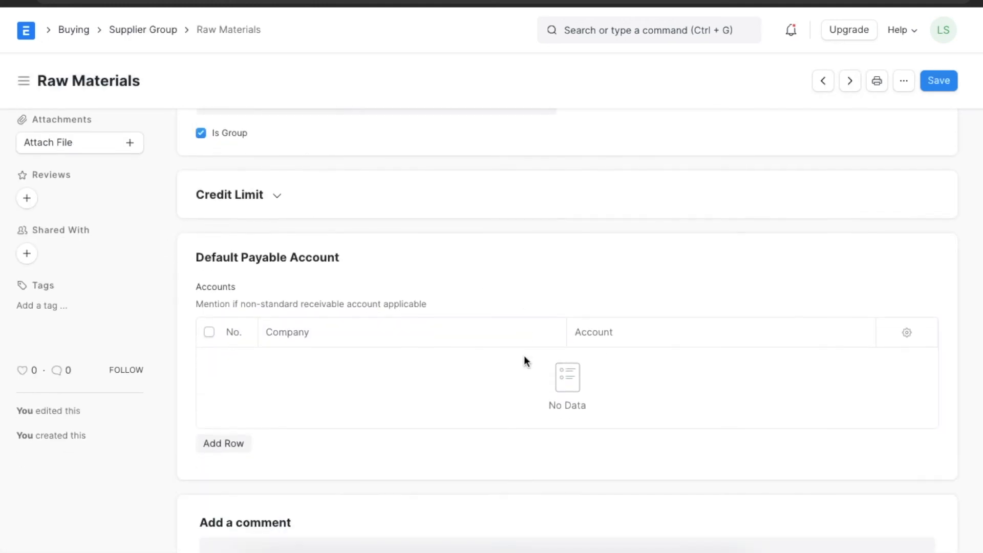
pyautogui.click(229, 195)
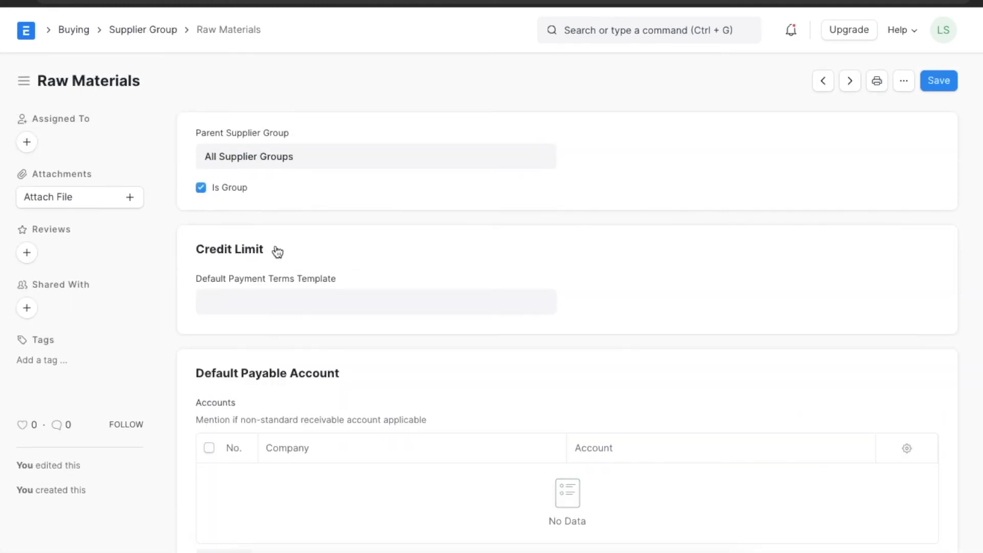
pyautogui.click(376, 301)
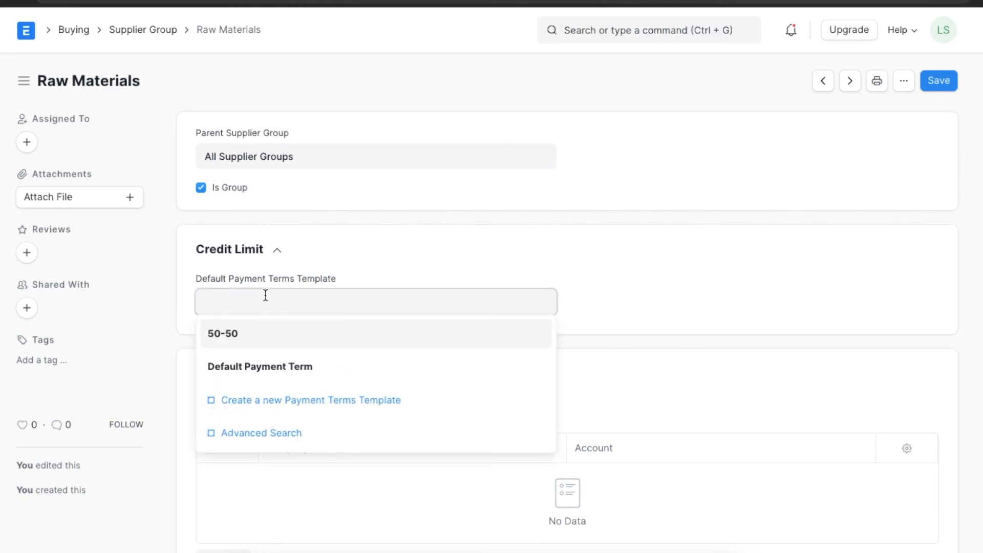
pyautogui.click(259, 367)
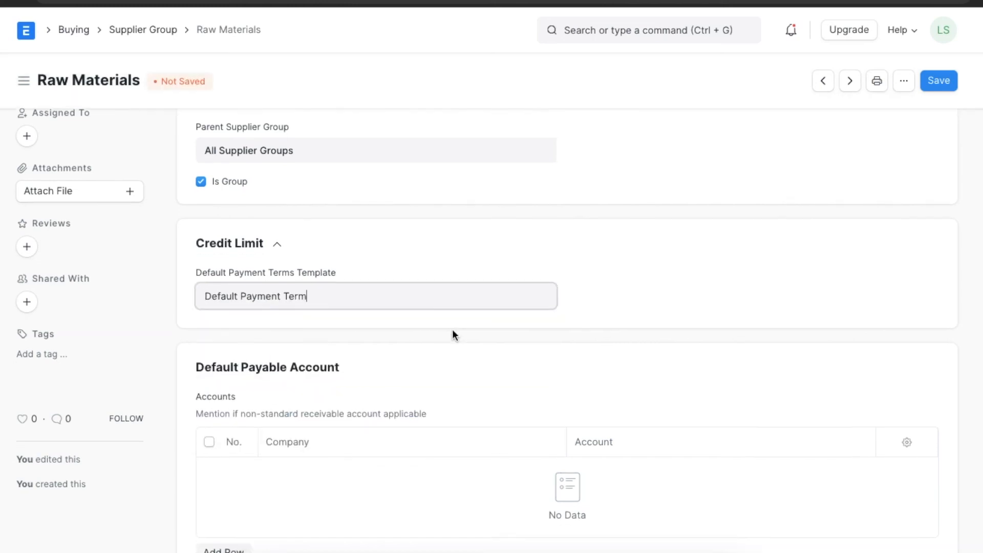
# Save the Raw Materials group and return to the Supplier Group Tree
pyautogui.scroll(-3)
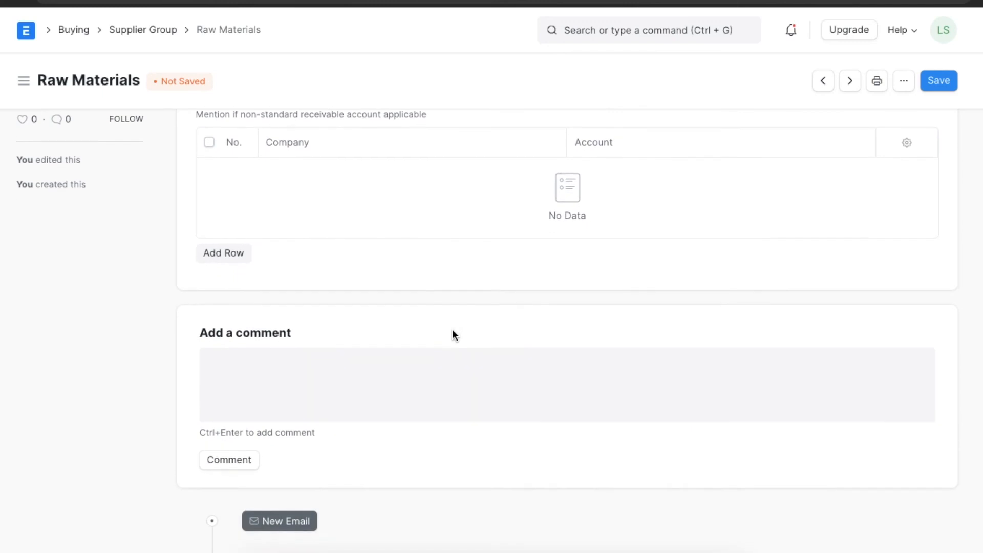
pyautogui.click(939, 80)
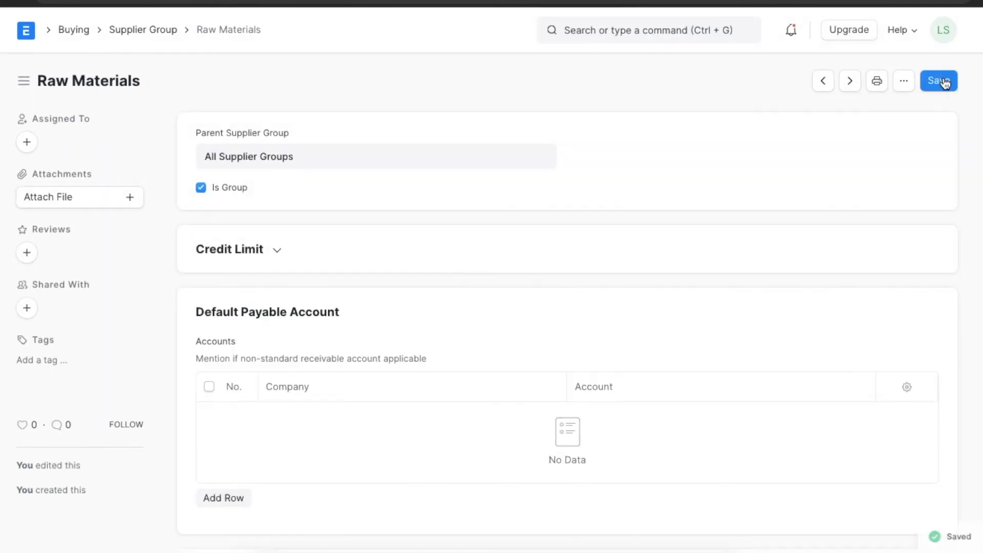
pyautogui.click(940, 80)
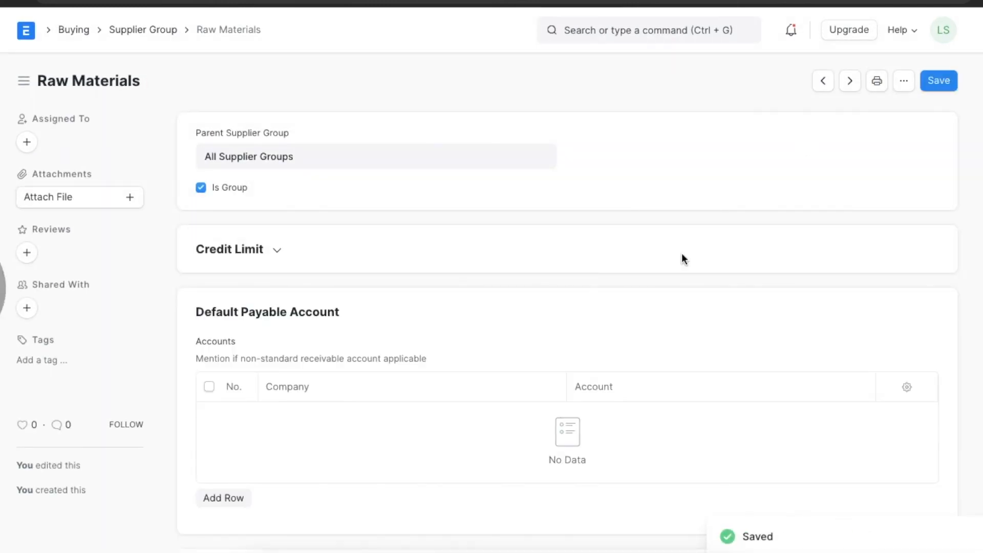
pyautogui.click(142, 30)
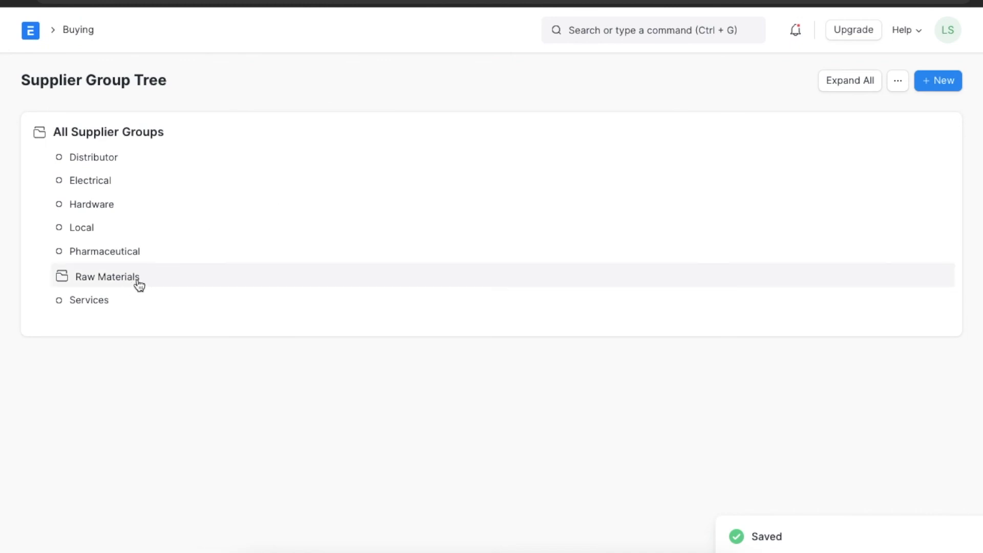